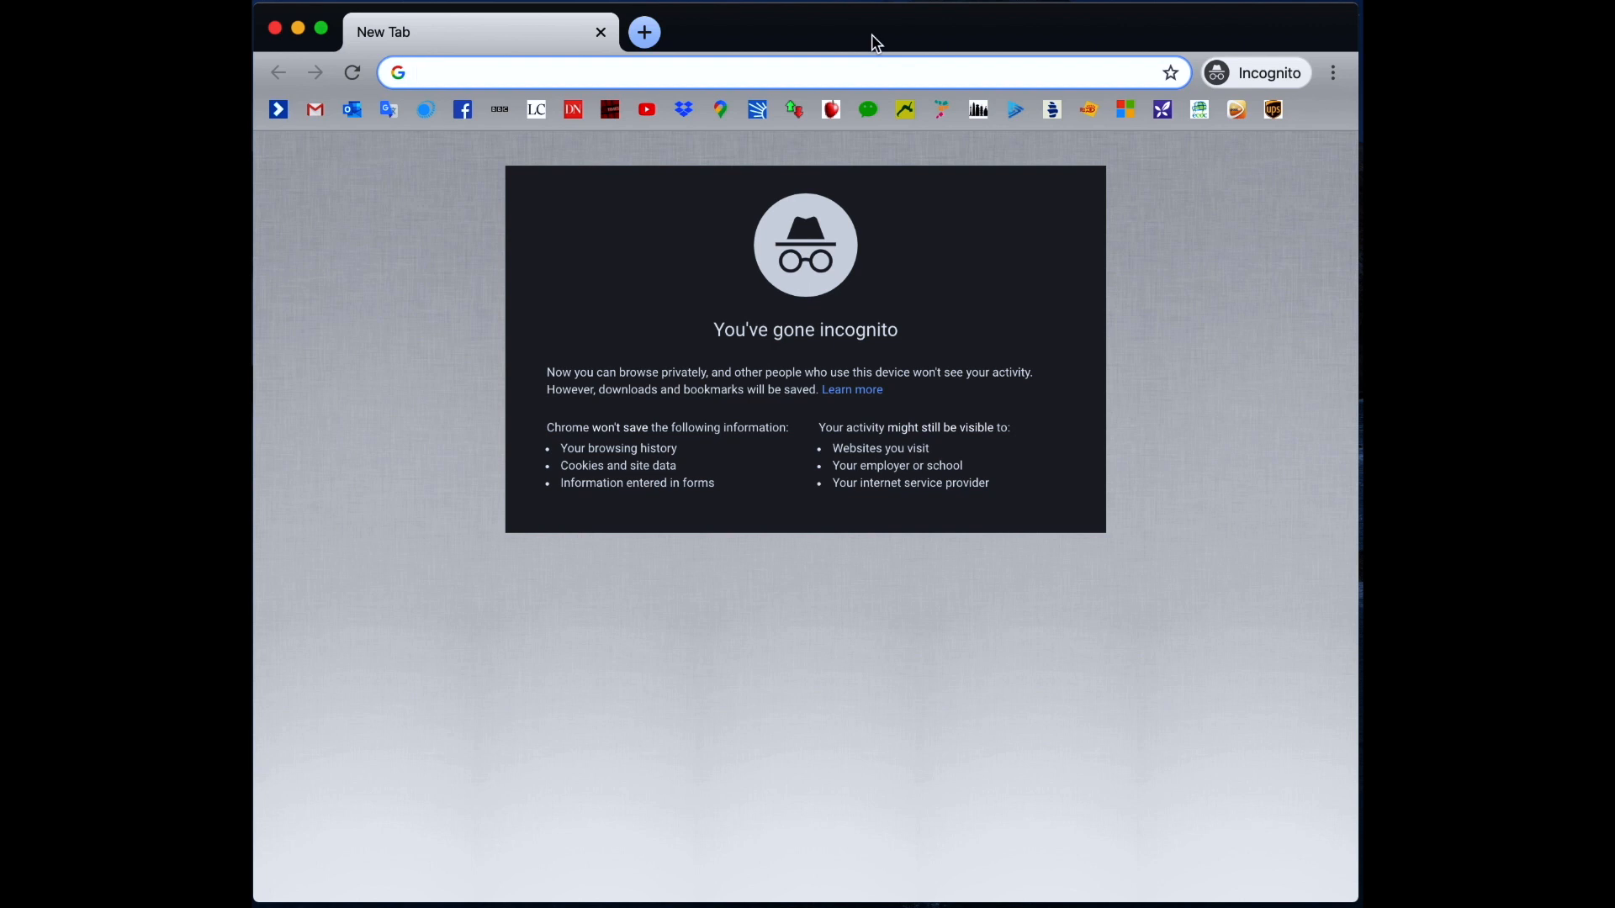
Find the NHL Stenden library site, open EBSCO eBooks from the E-books listing and log in.
text(nhl sten)
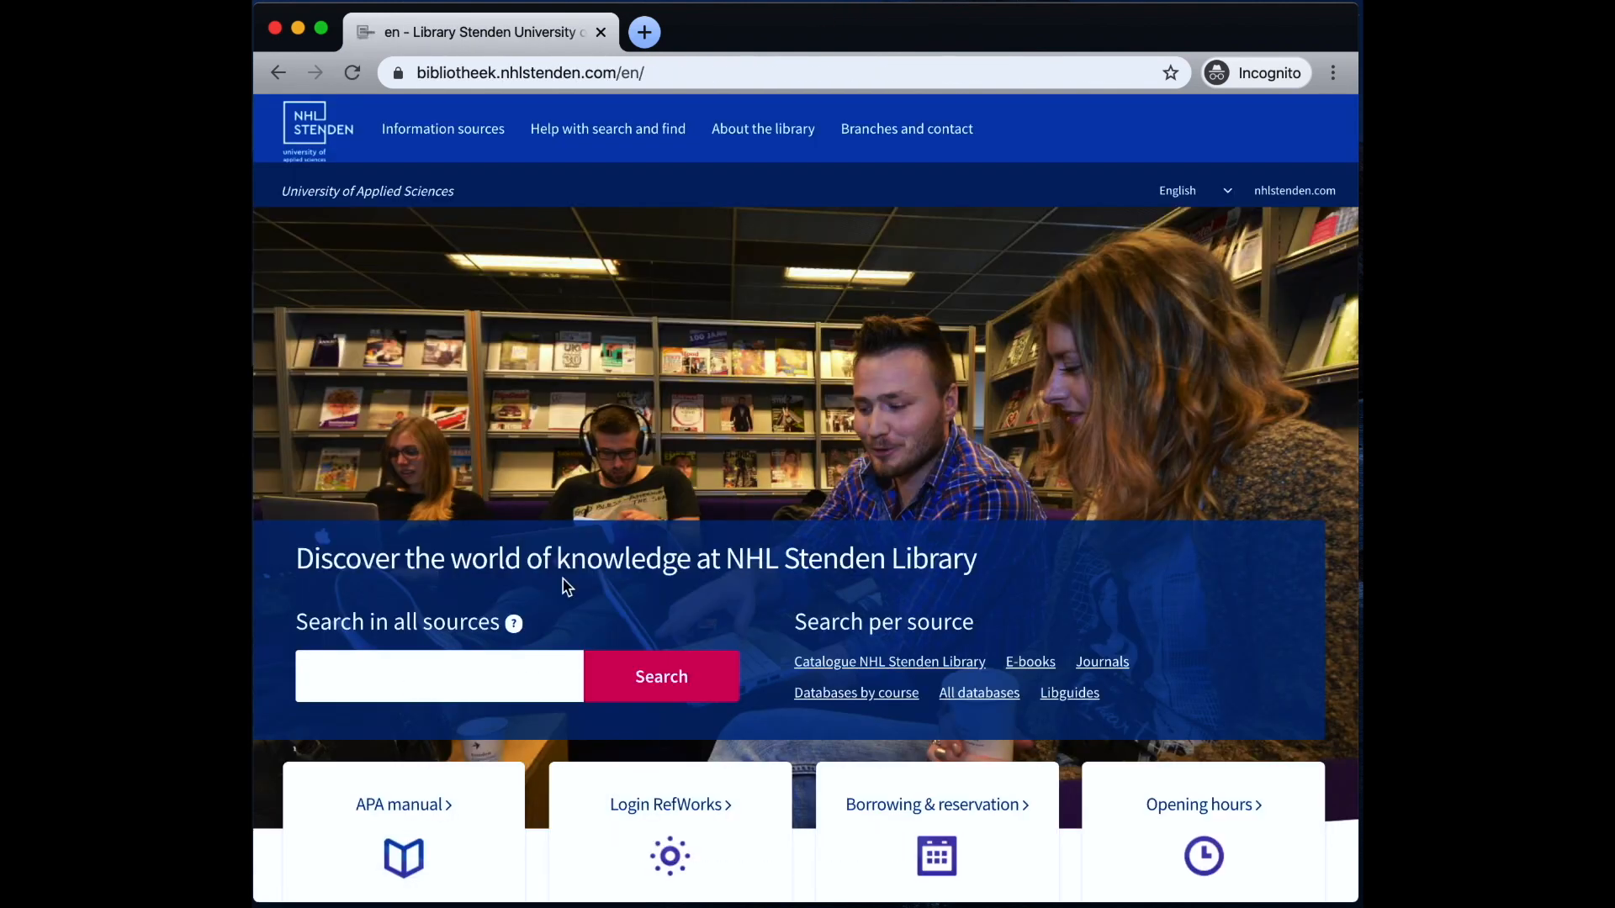
click(1028, 661)
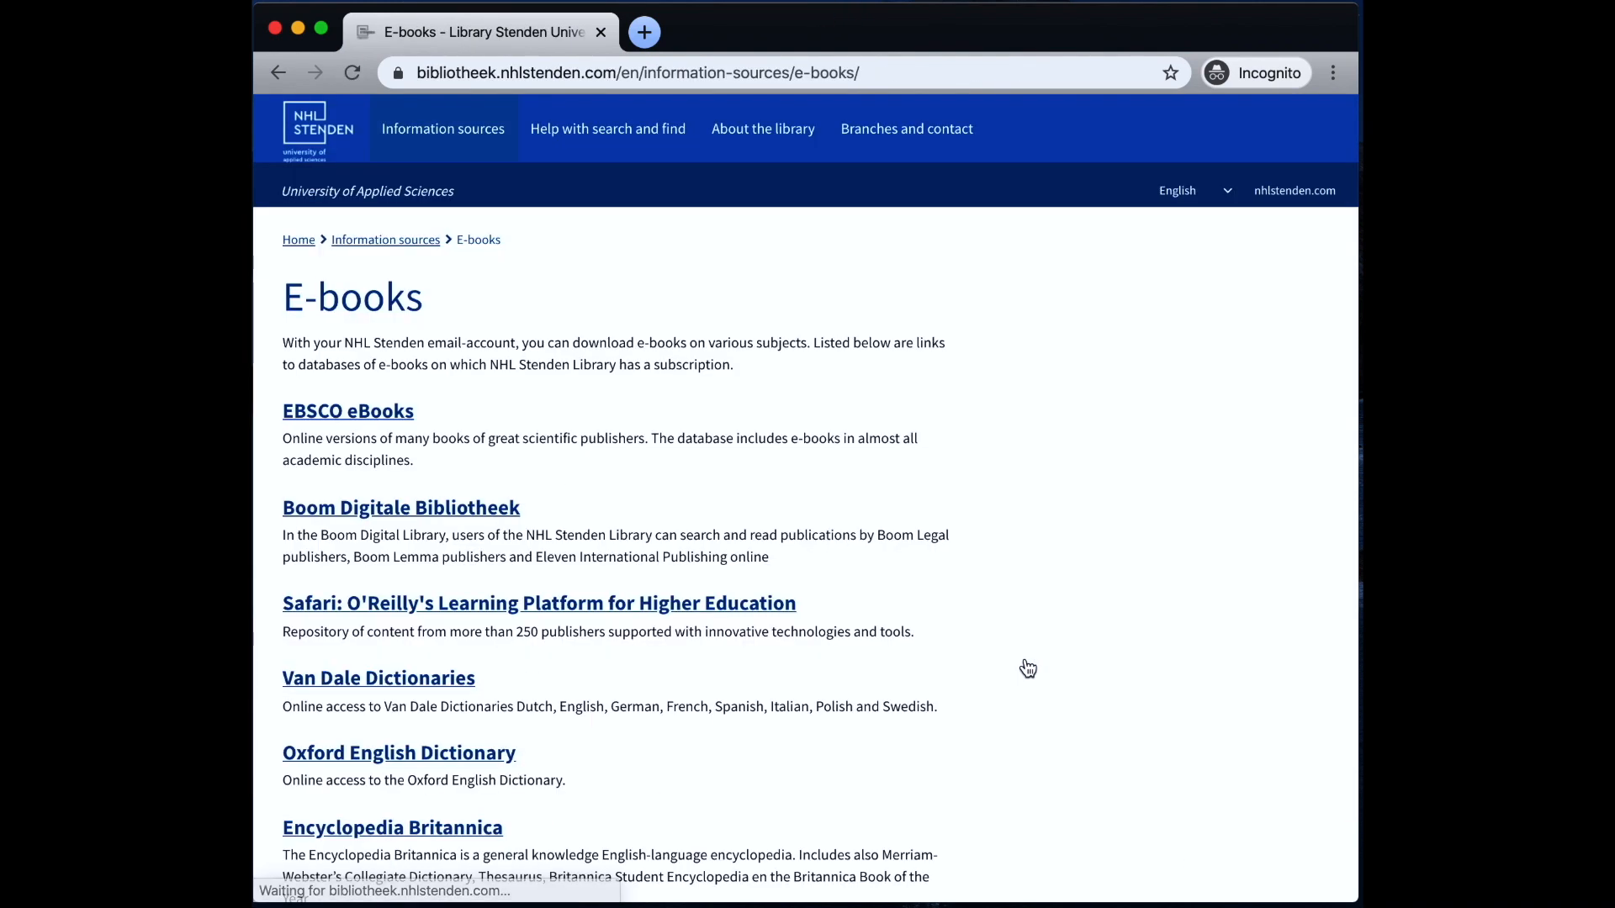
click(347, 410)
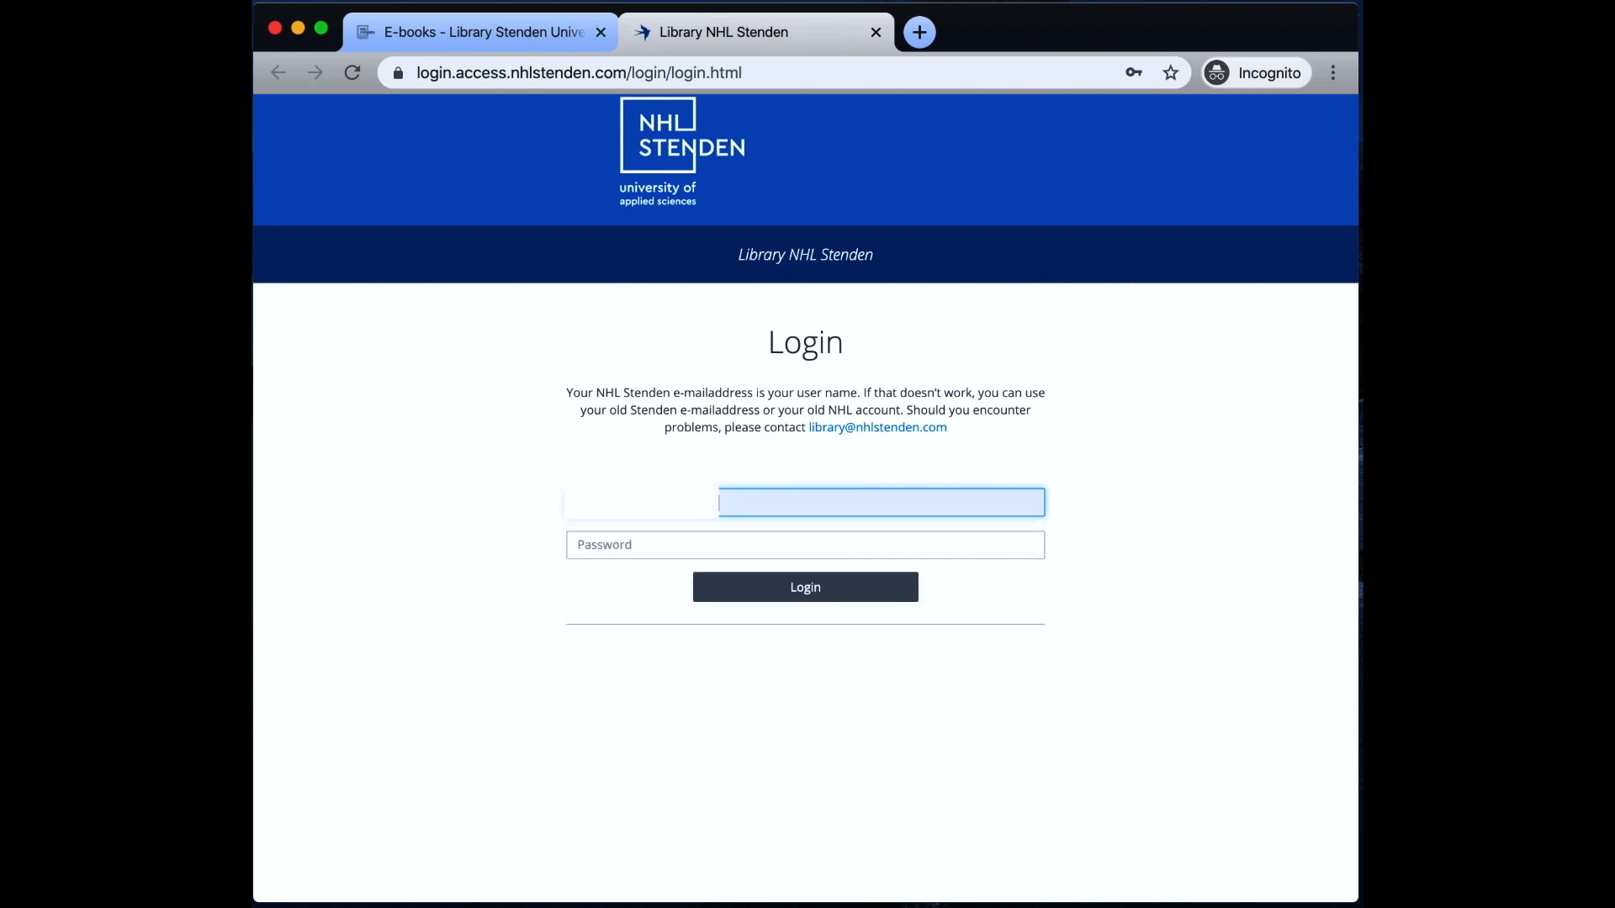
text(••••••••••)
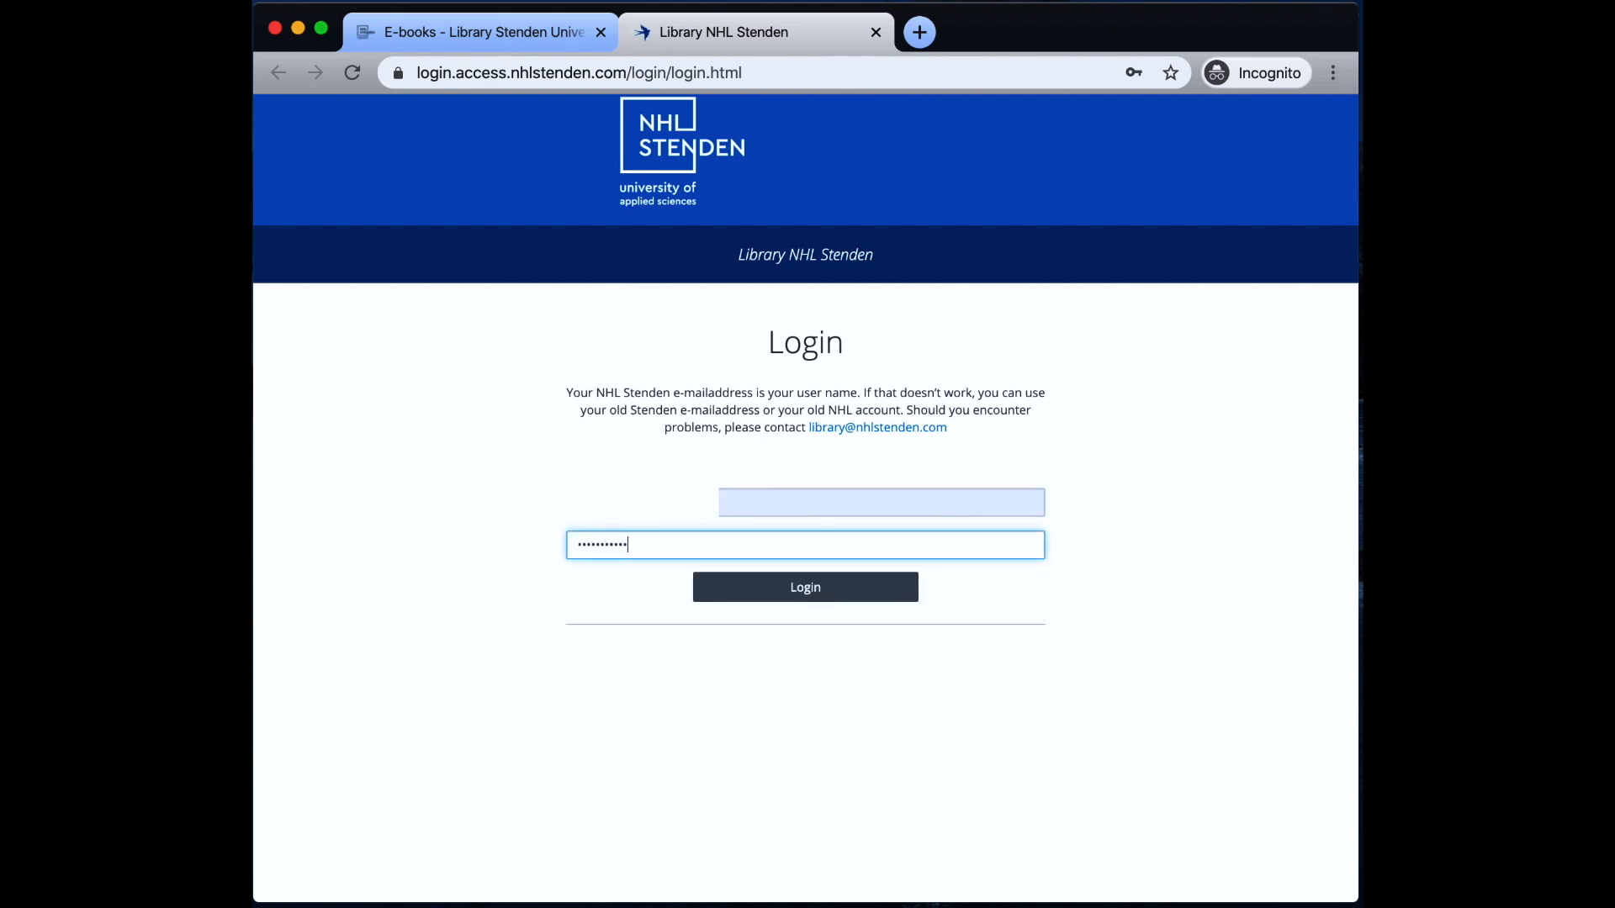
click(804, 586)
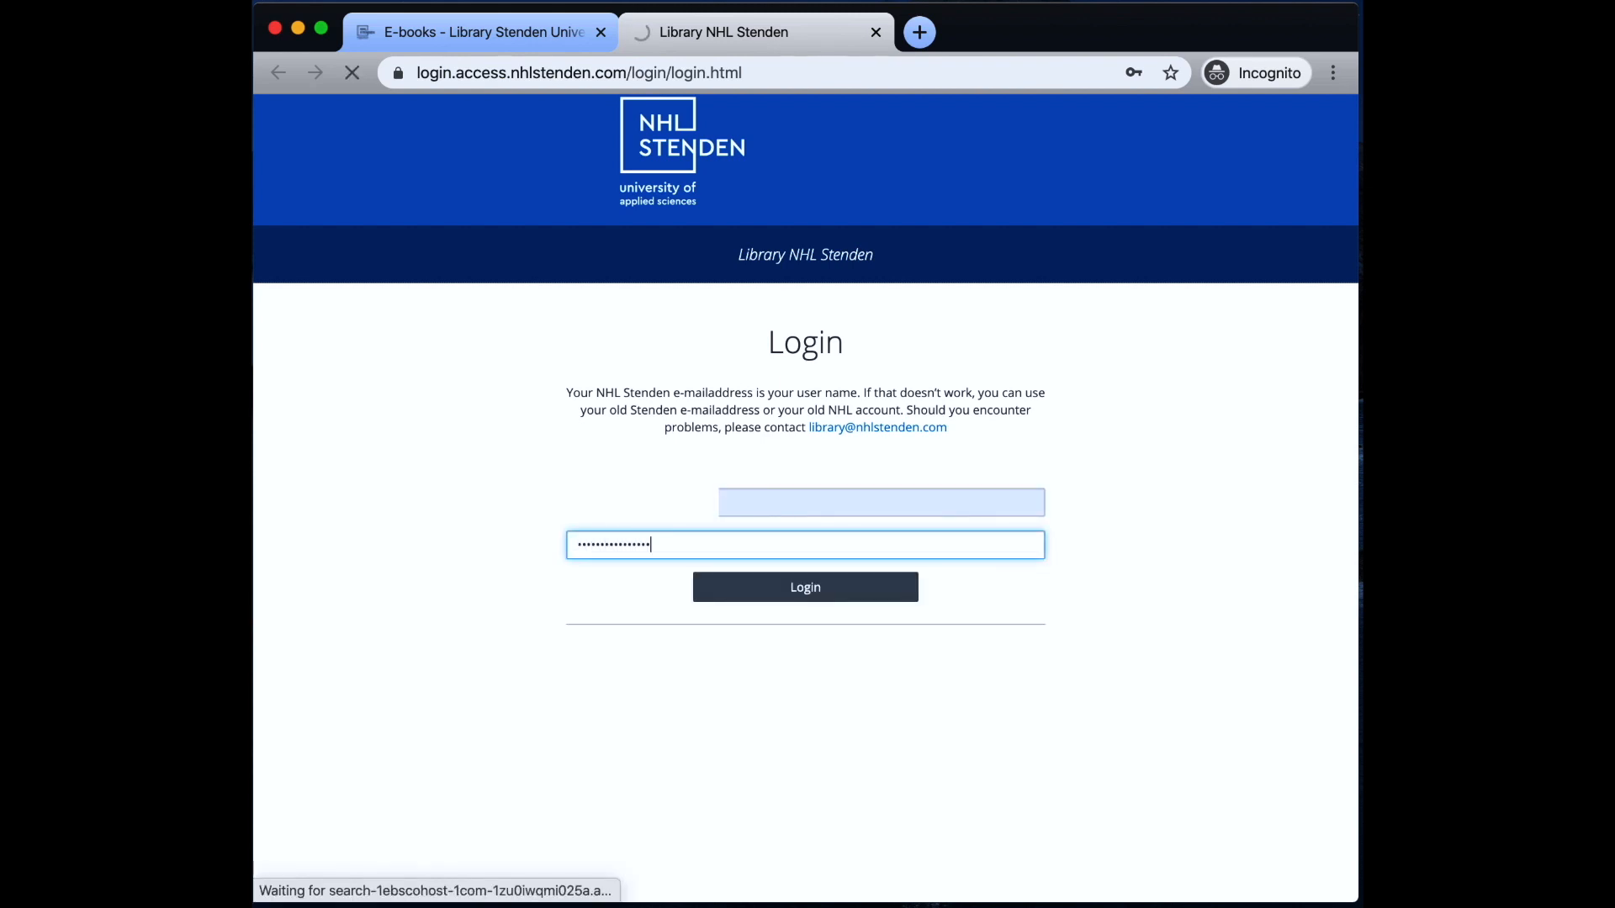
In Choose Databases, select all available databases and apply the selection.
click(804, 587)
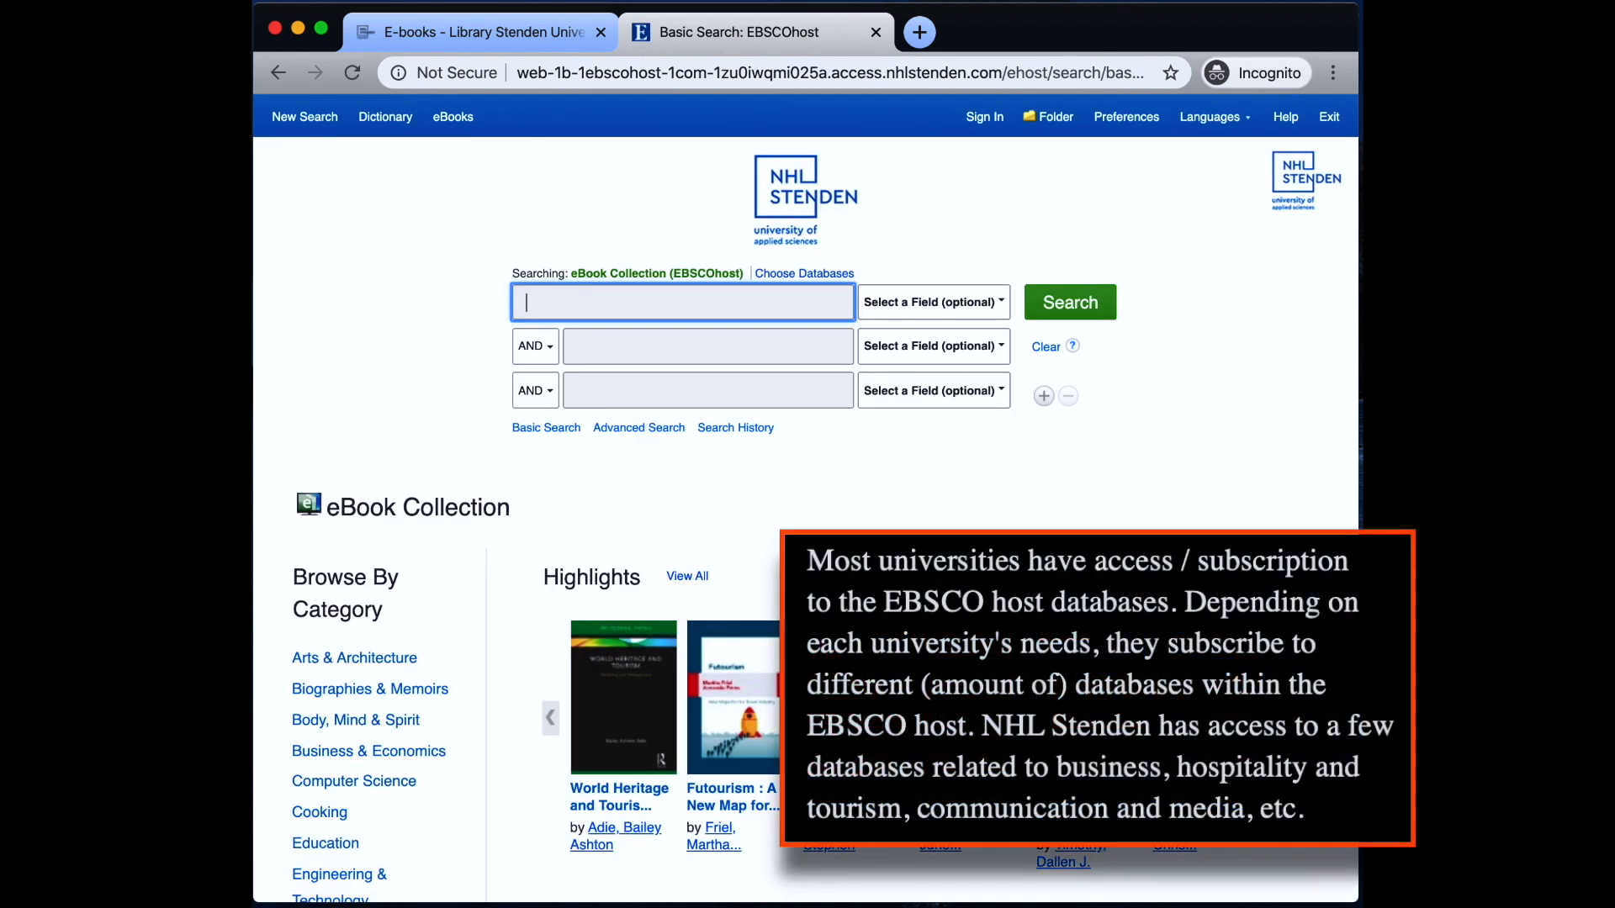
mouse_move(804, 272)
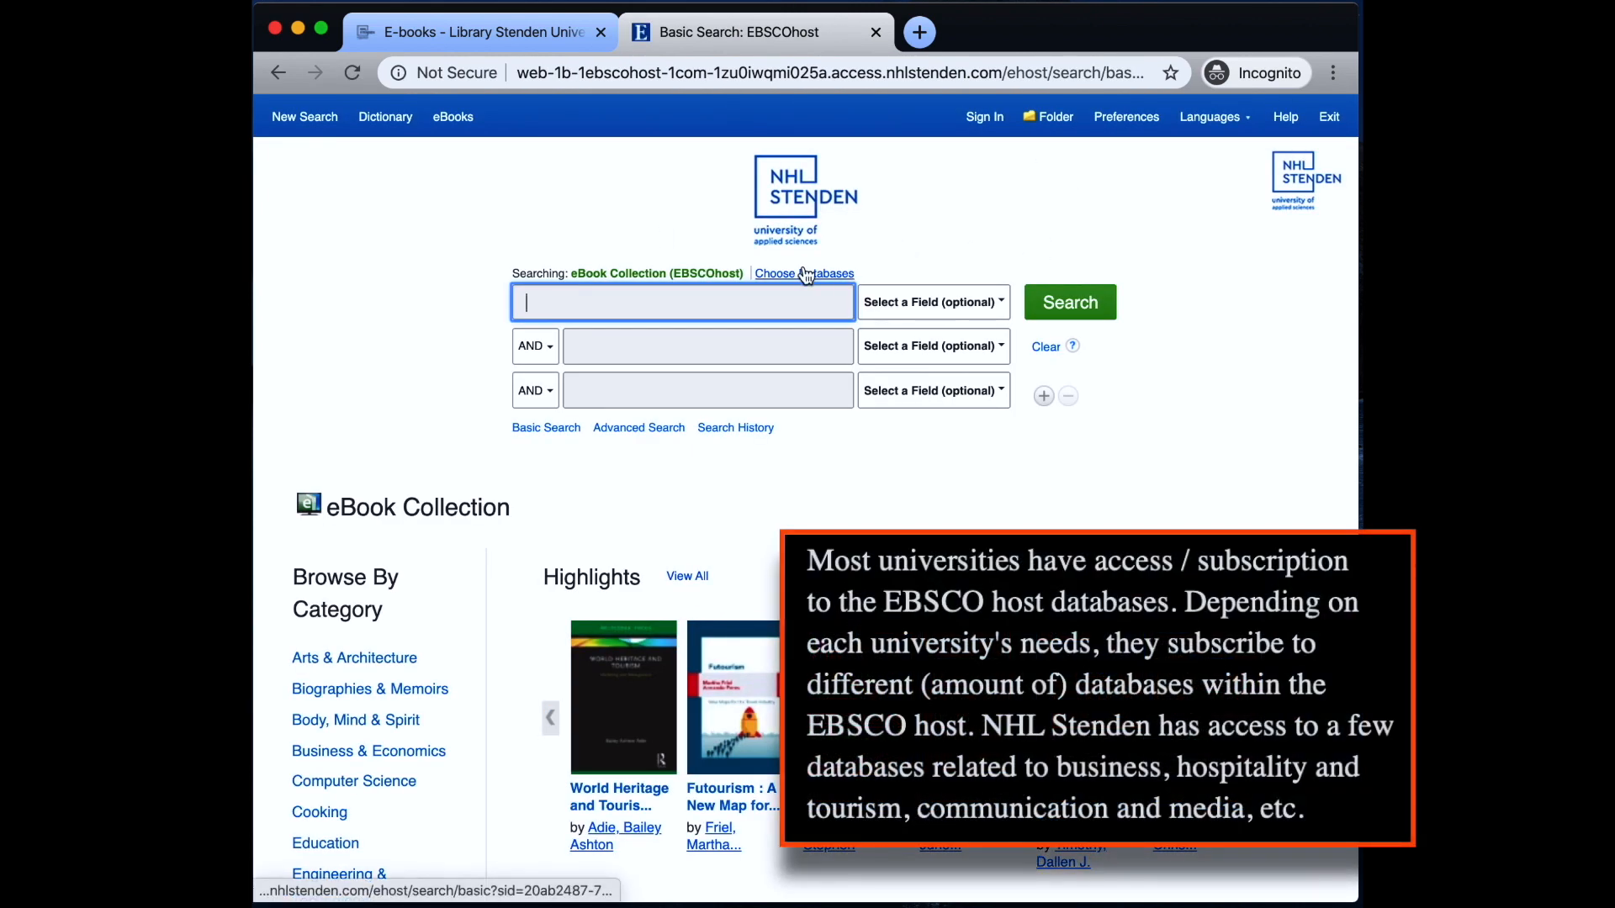
click(803, 272)
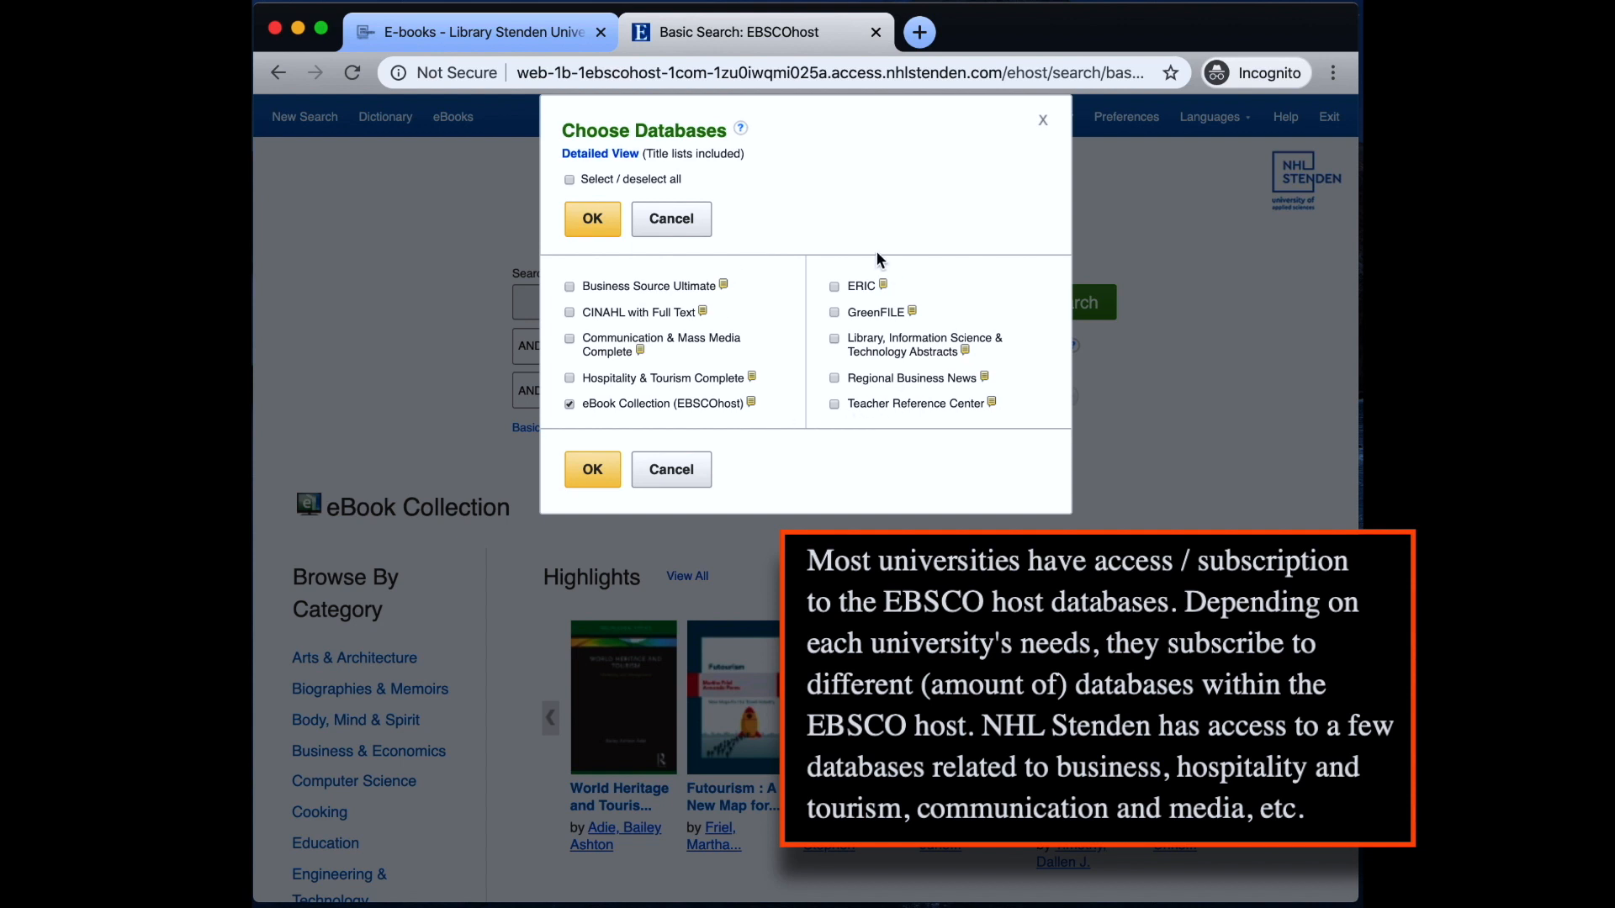
click(568, 178)
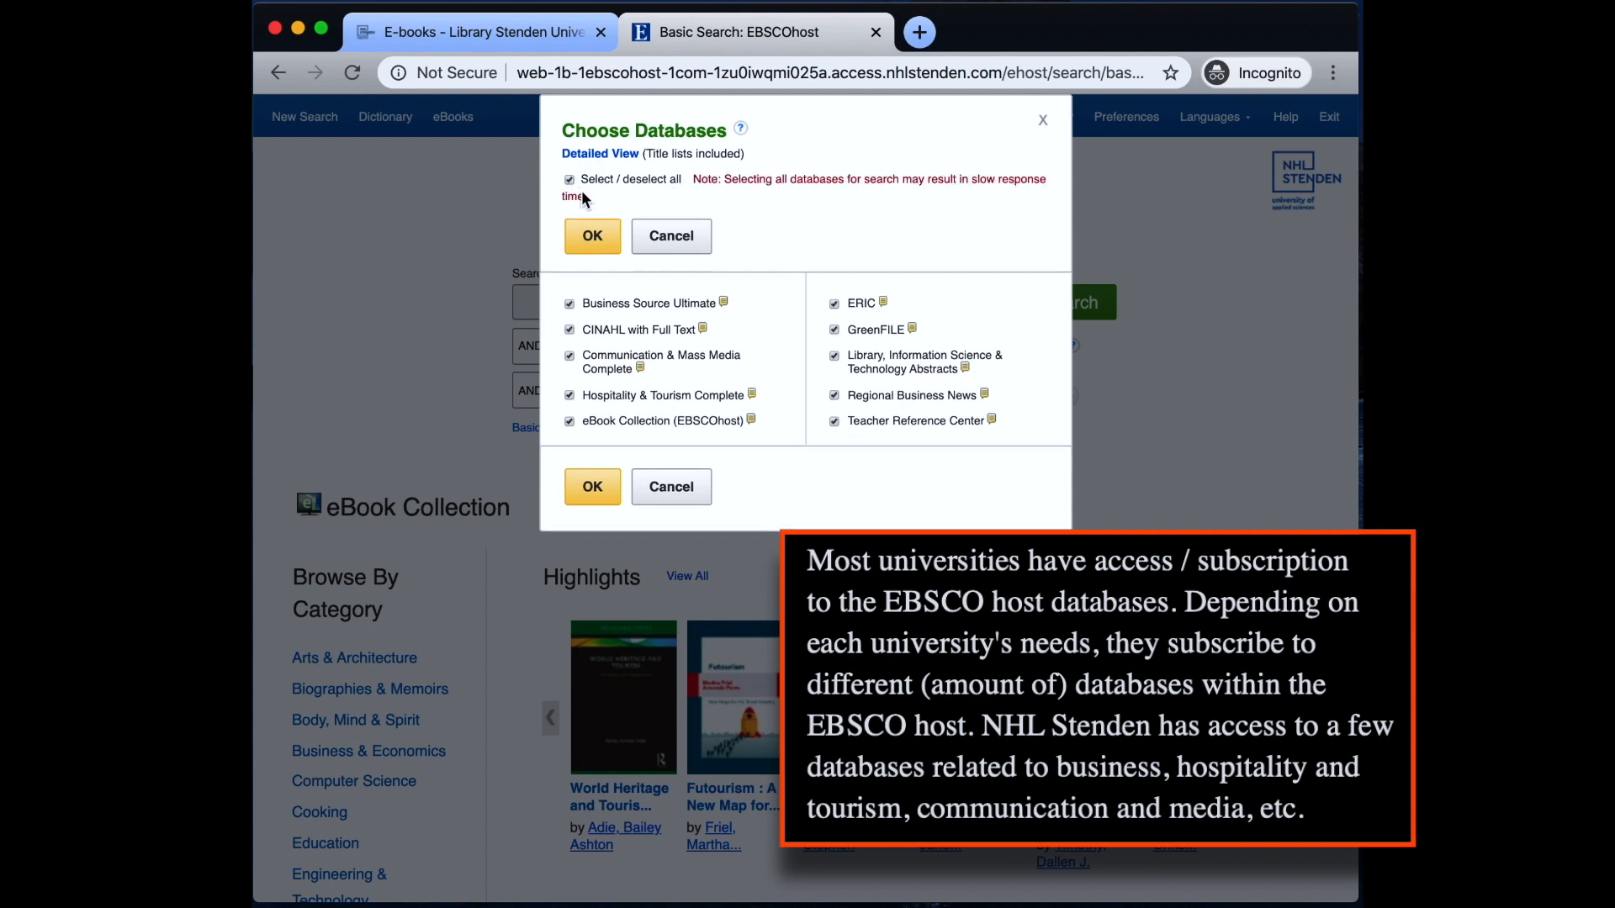
click(592, 236)
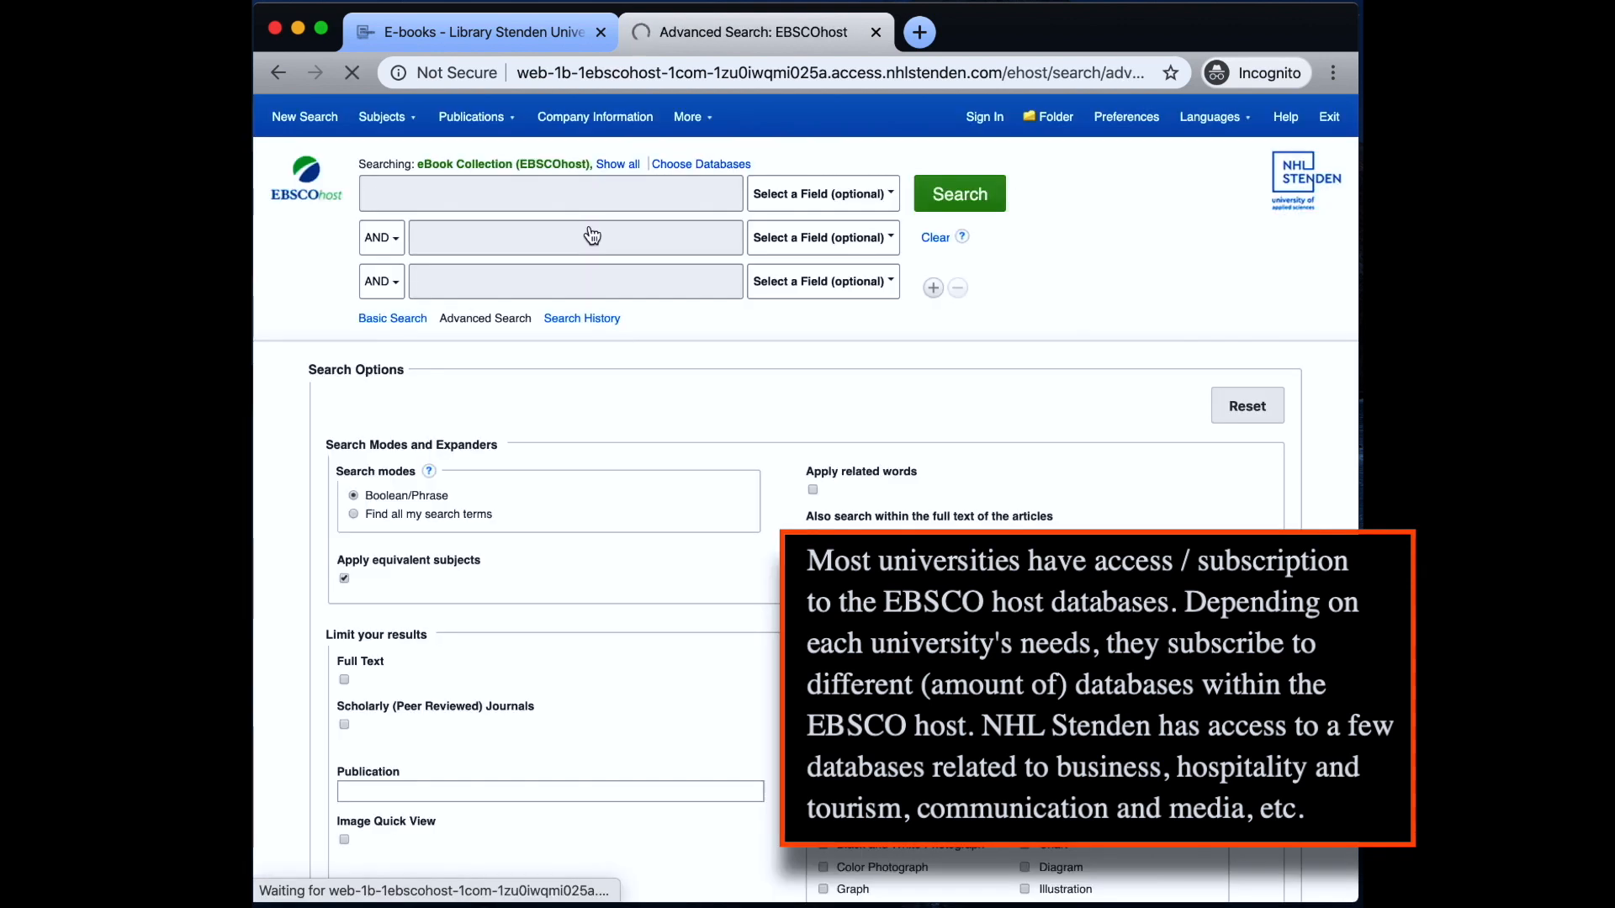
Search EBSCOhost for holiday property rentals in Indonesia.
click(550, 194)
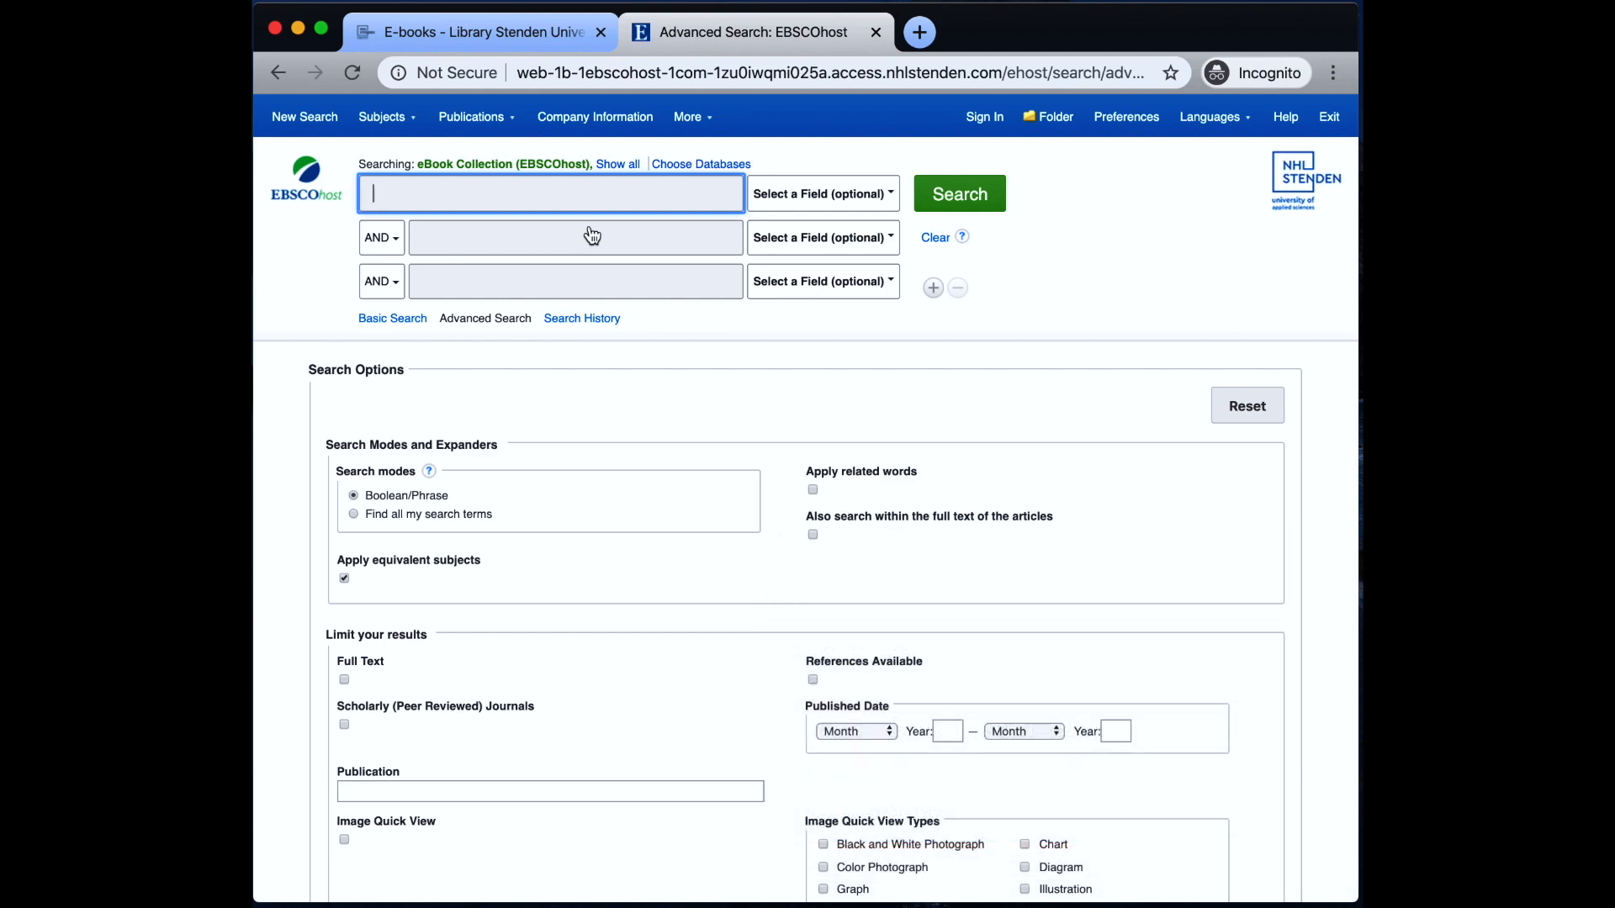
text(holiday property rental)
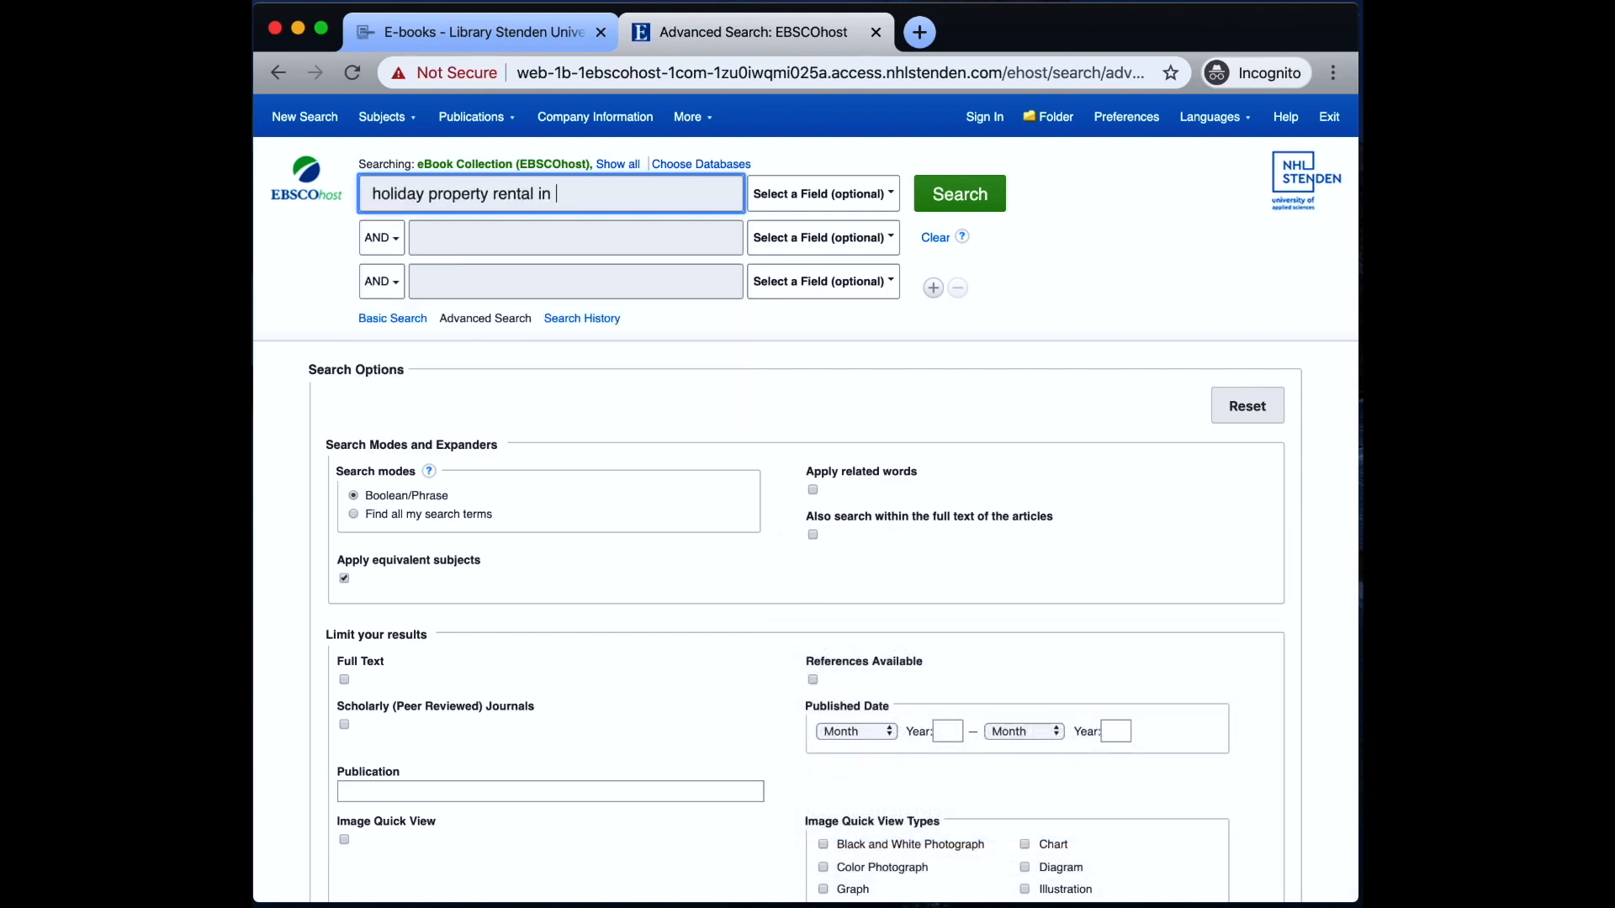
text(indonesis)
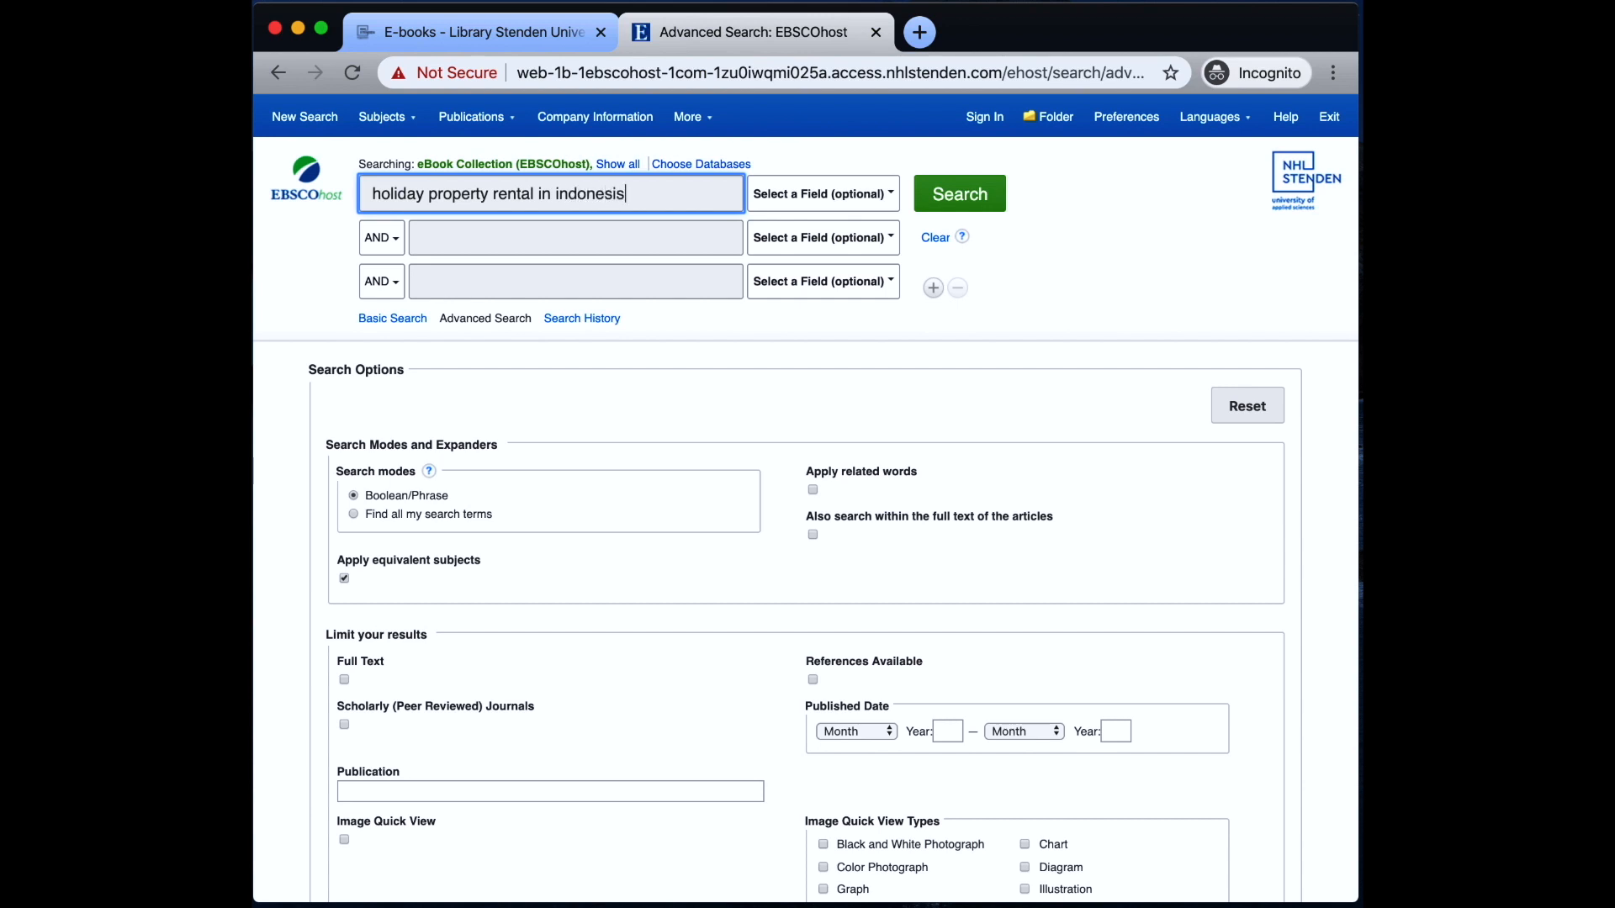
click(958, 193)
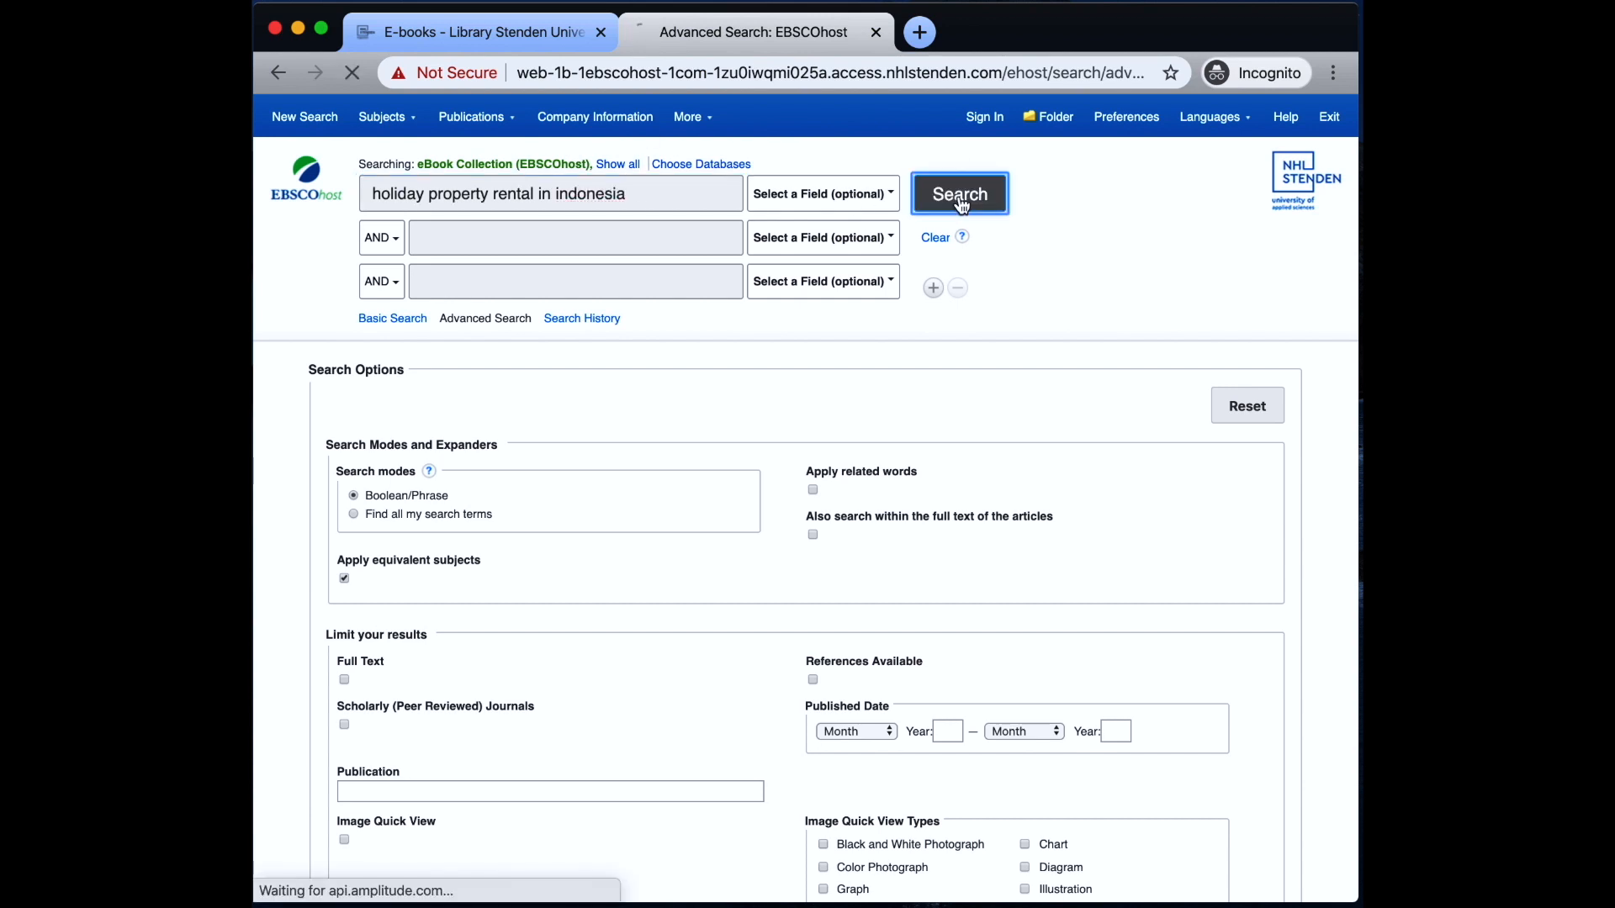
Revise the query to 'holiday property rental' and search again, getting 125 results.
click(958, 193)
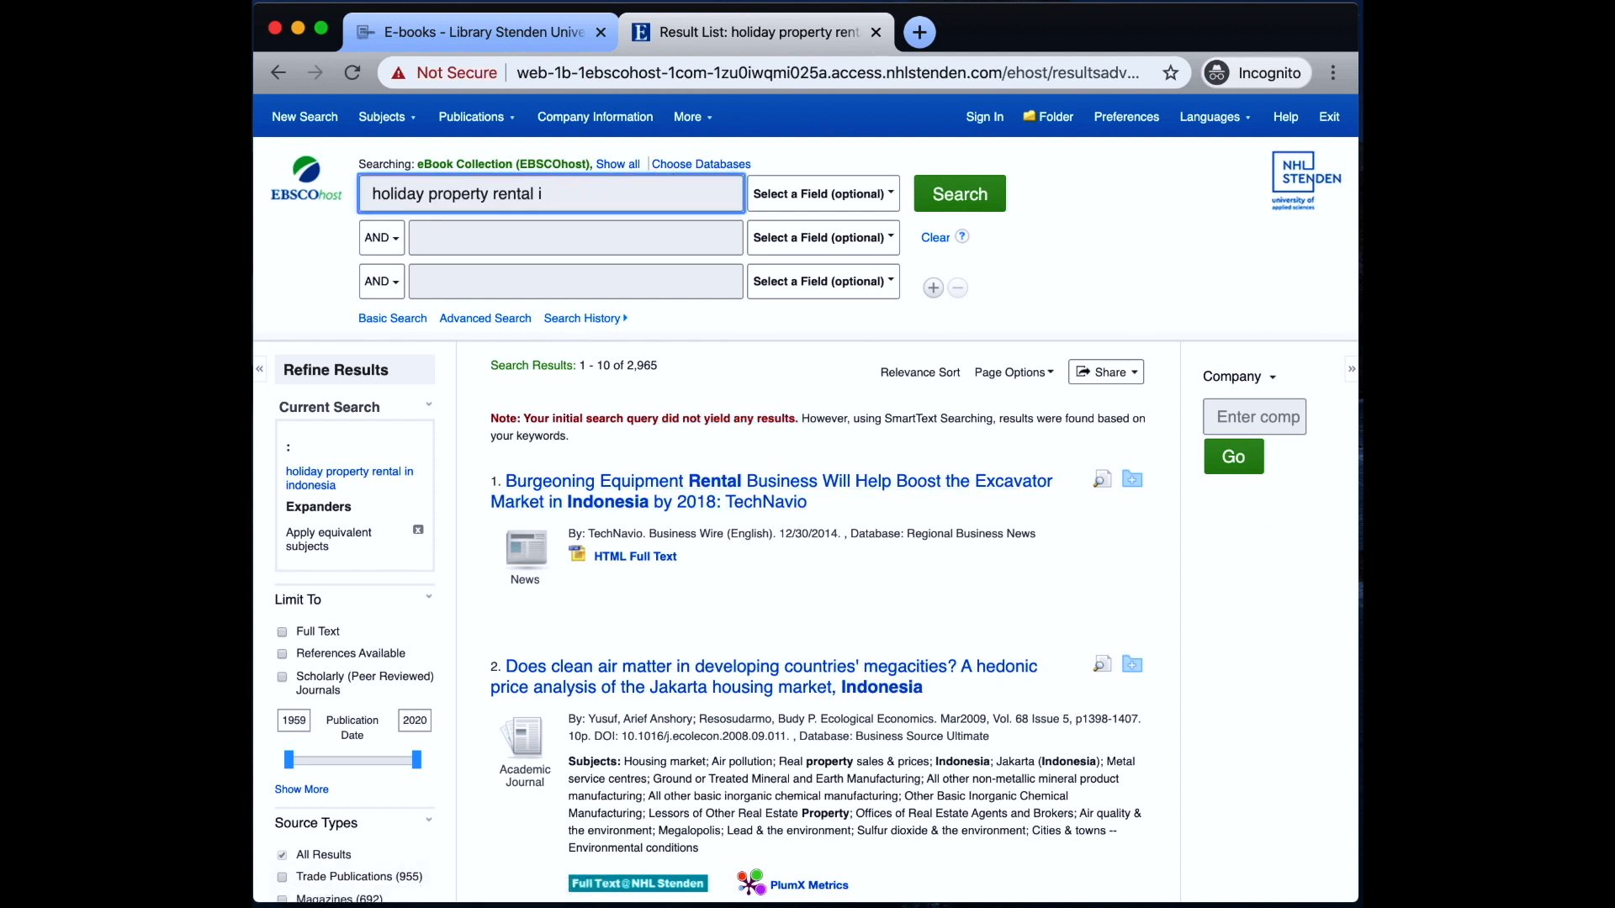
text(indonesia)
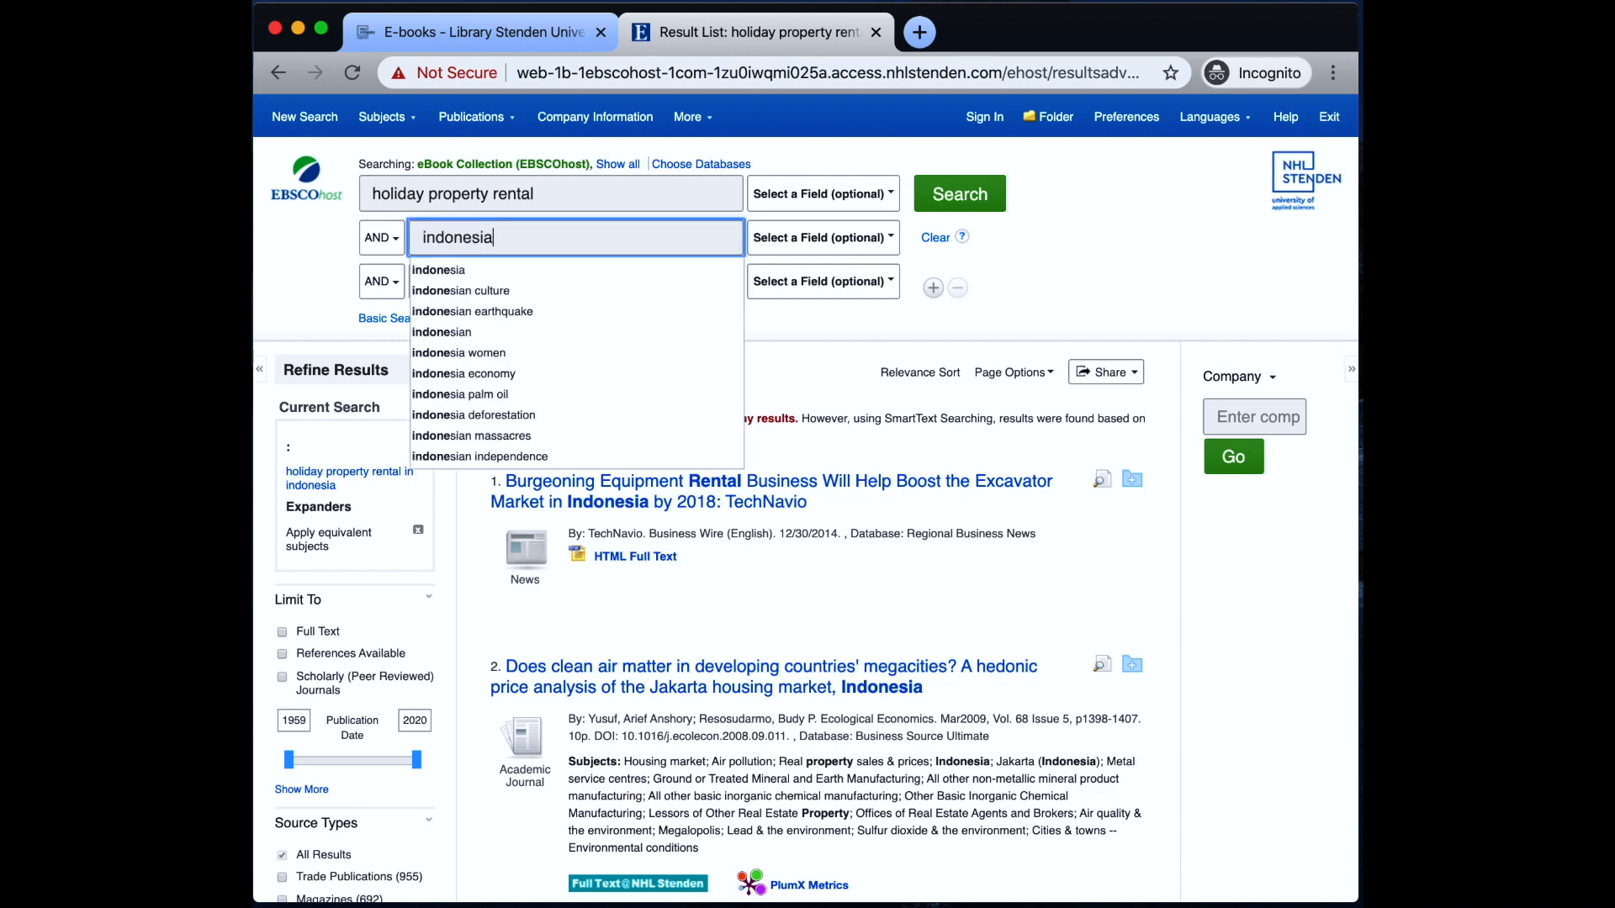
click(957, 193)
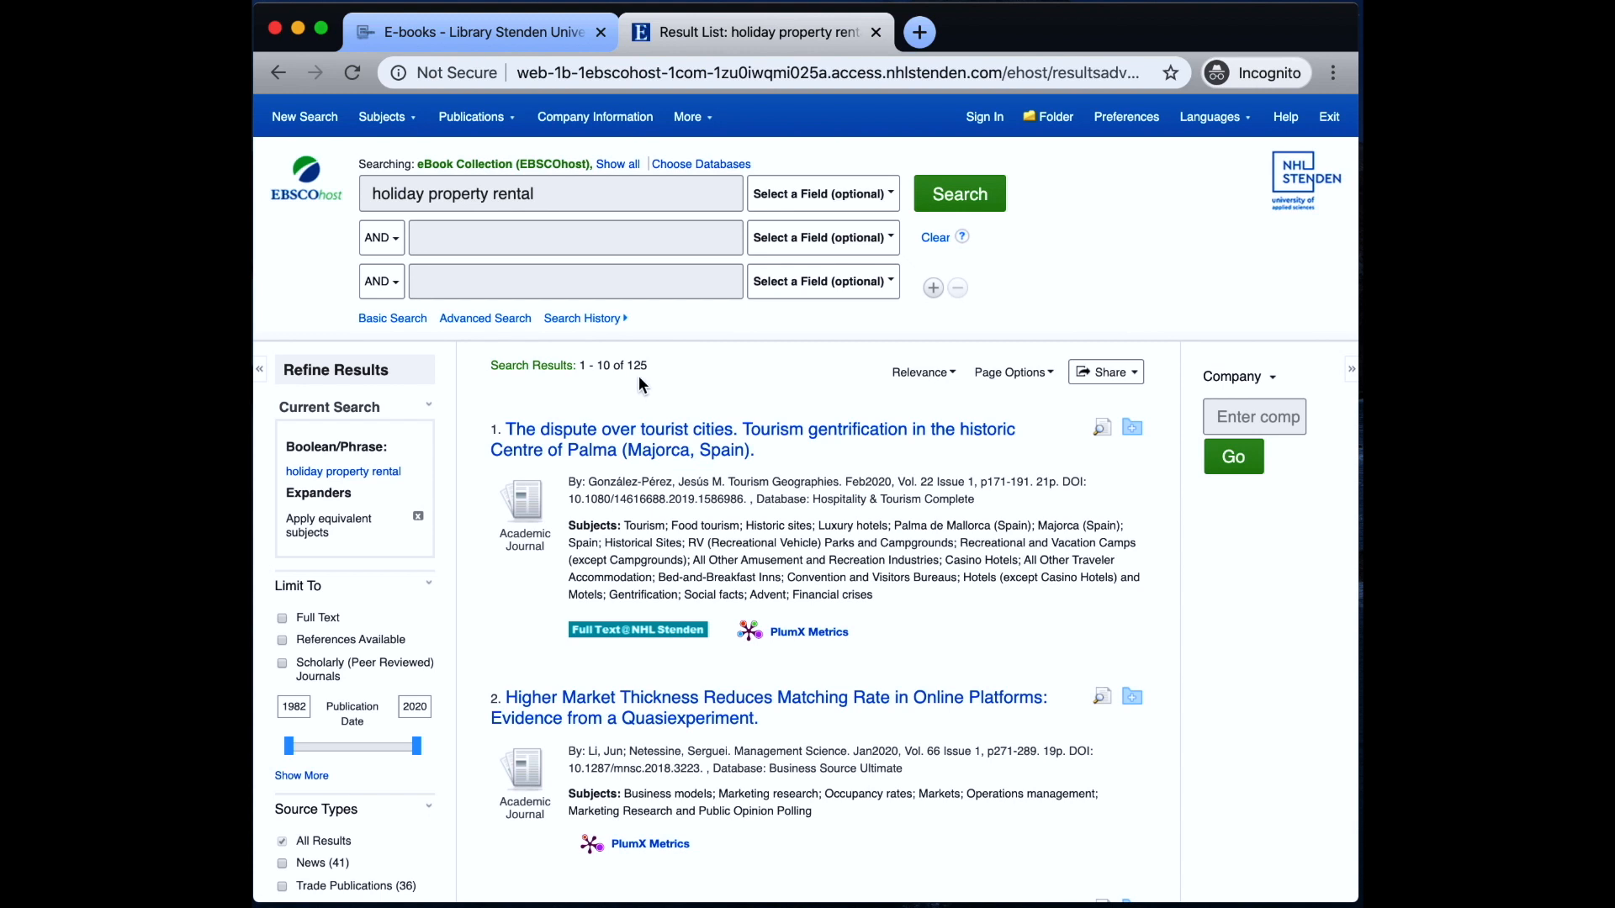
mouse_move(832, 431)
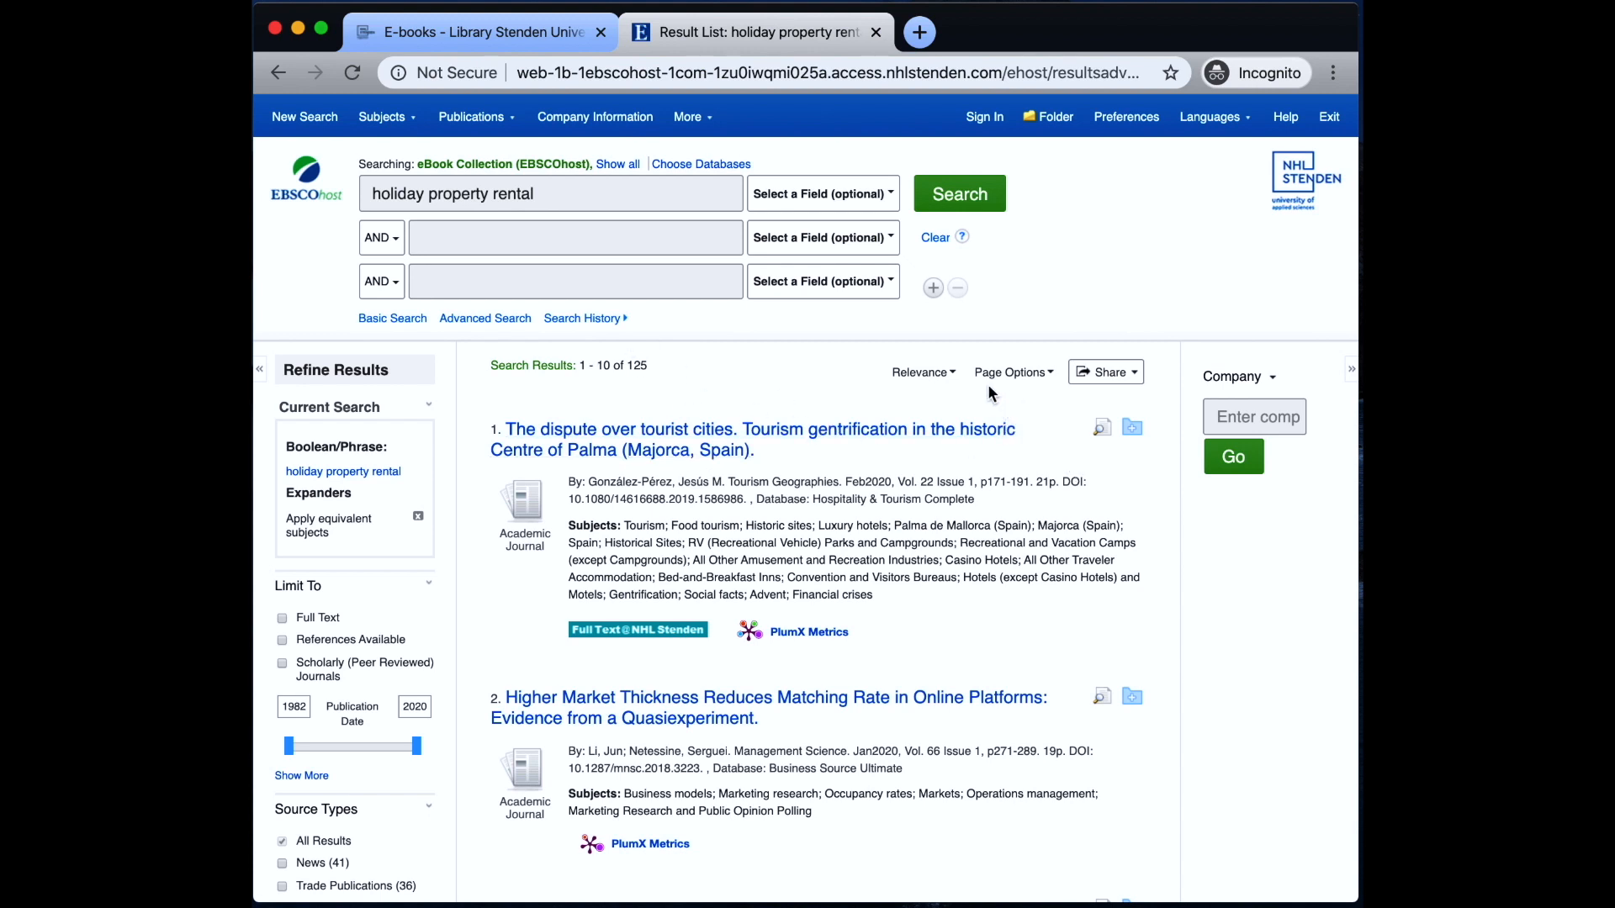
Switch results to Detailed format with abstracts, then change the query toward 'holiday home rental'.
click(1010, 372)
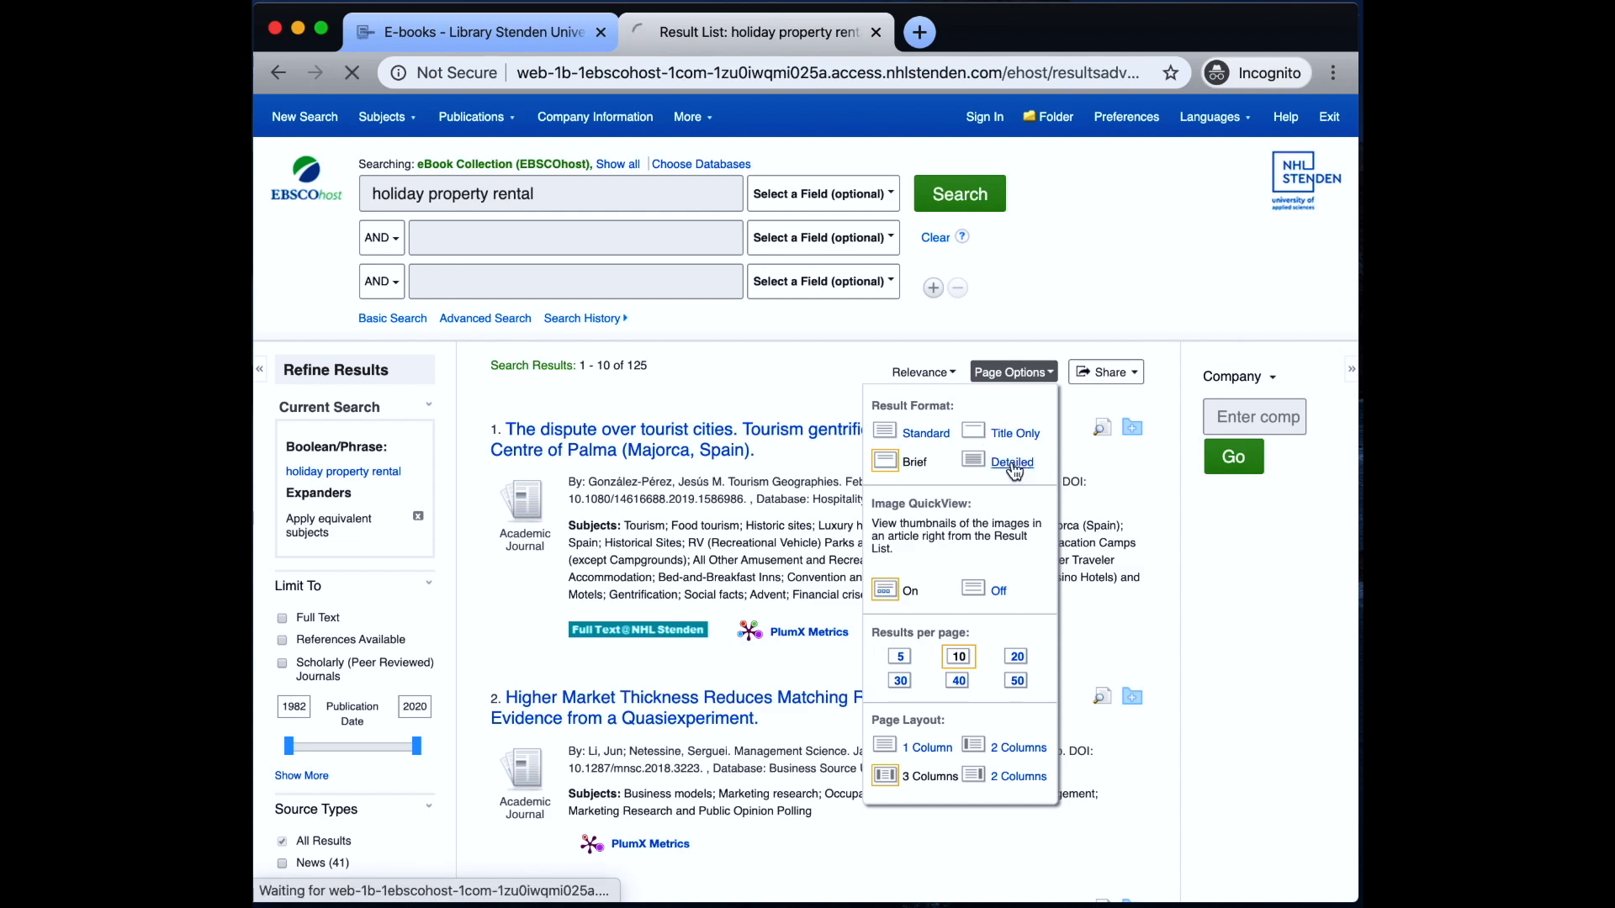
click(1010, 462)
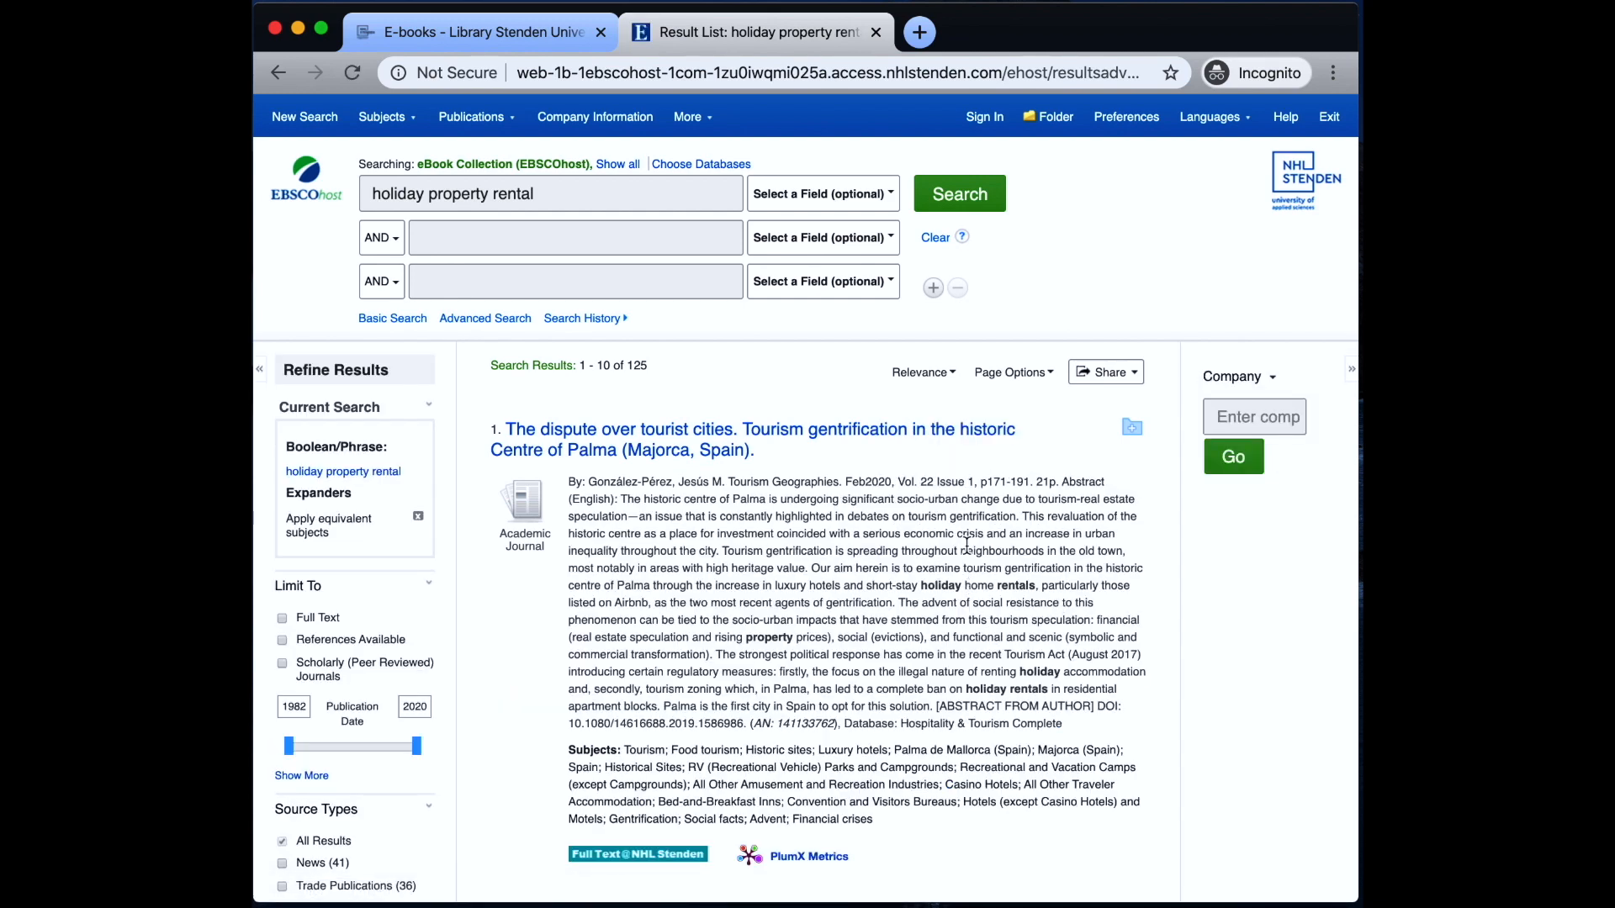
scroll(down, 3)
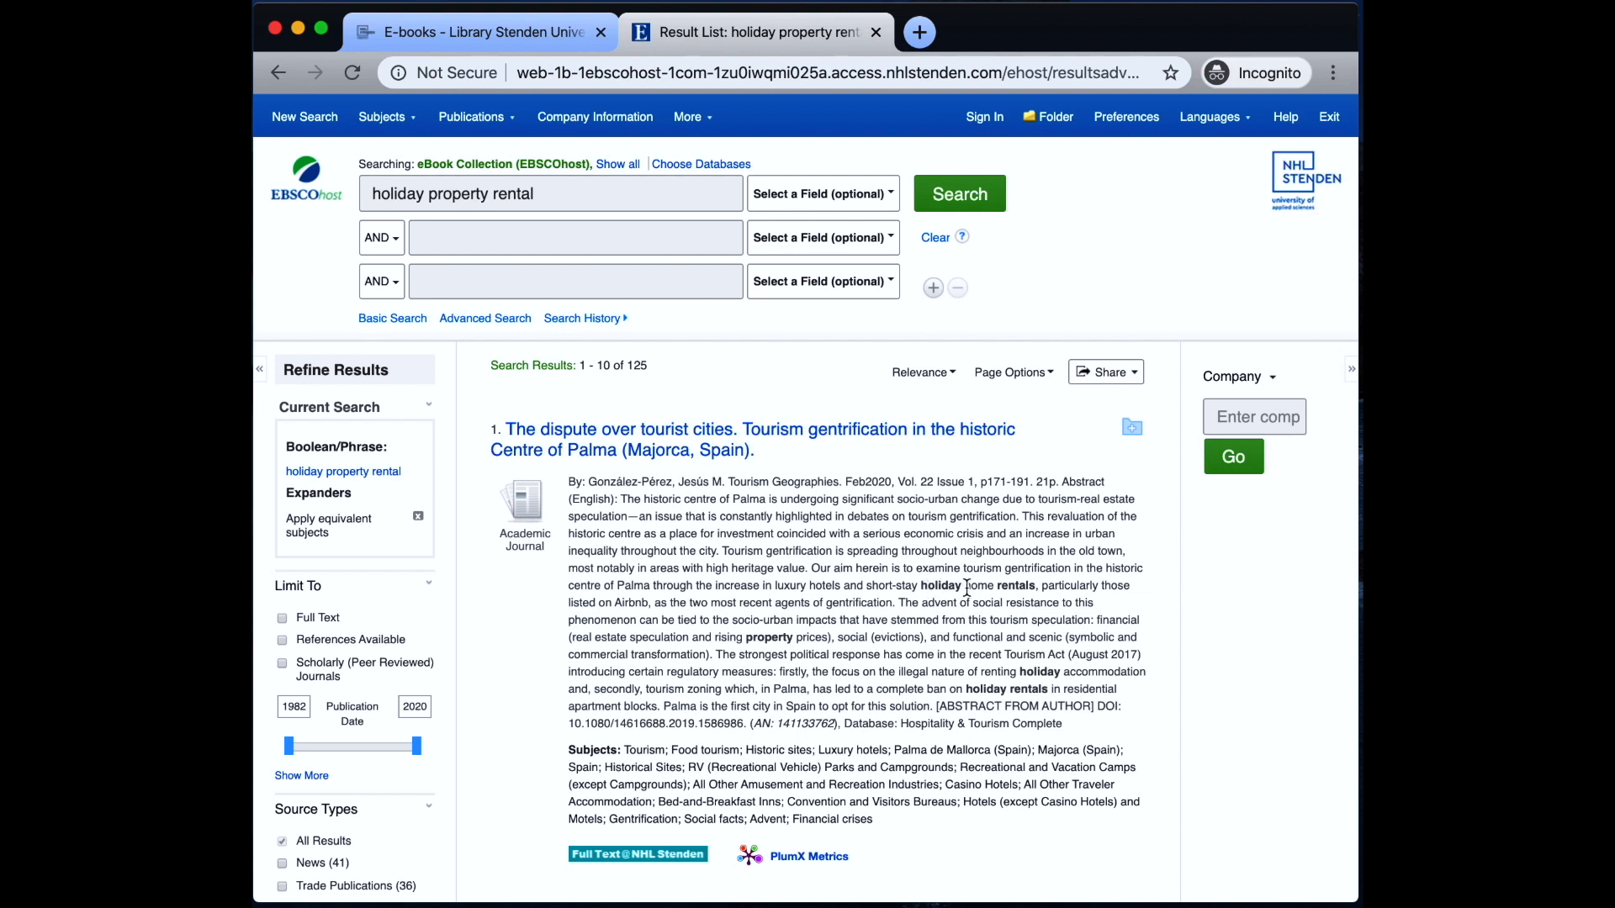
double_click(454, 193)
text(hom)
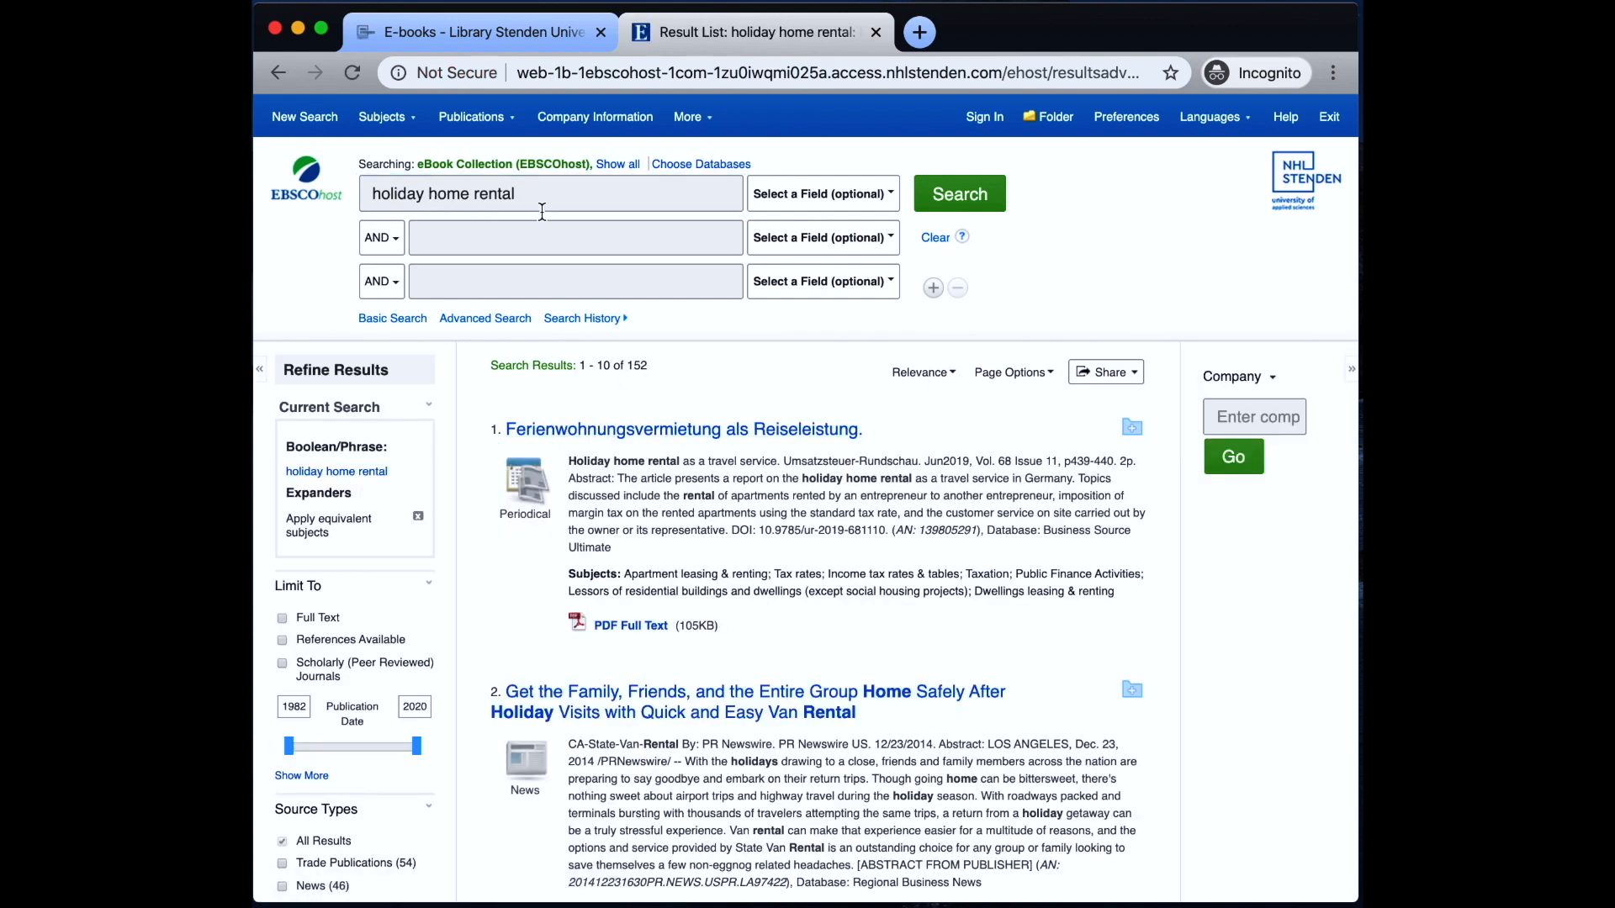
Open 'Full Text @ NHL Stenden' for result 4, 'The dispute over tourist cities'.
scroll(down, 3)
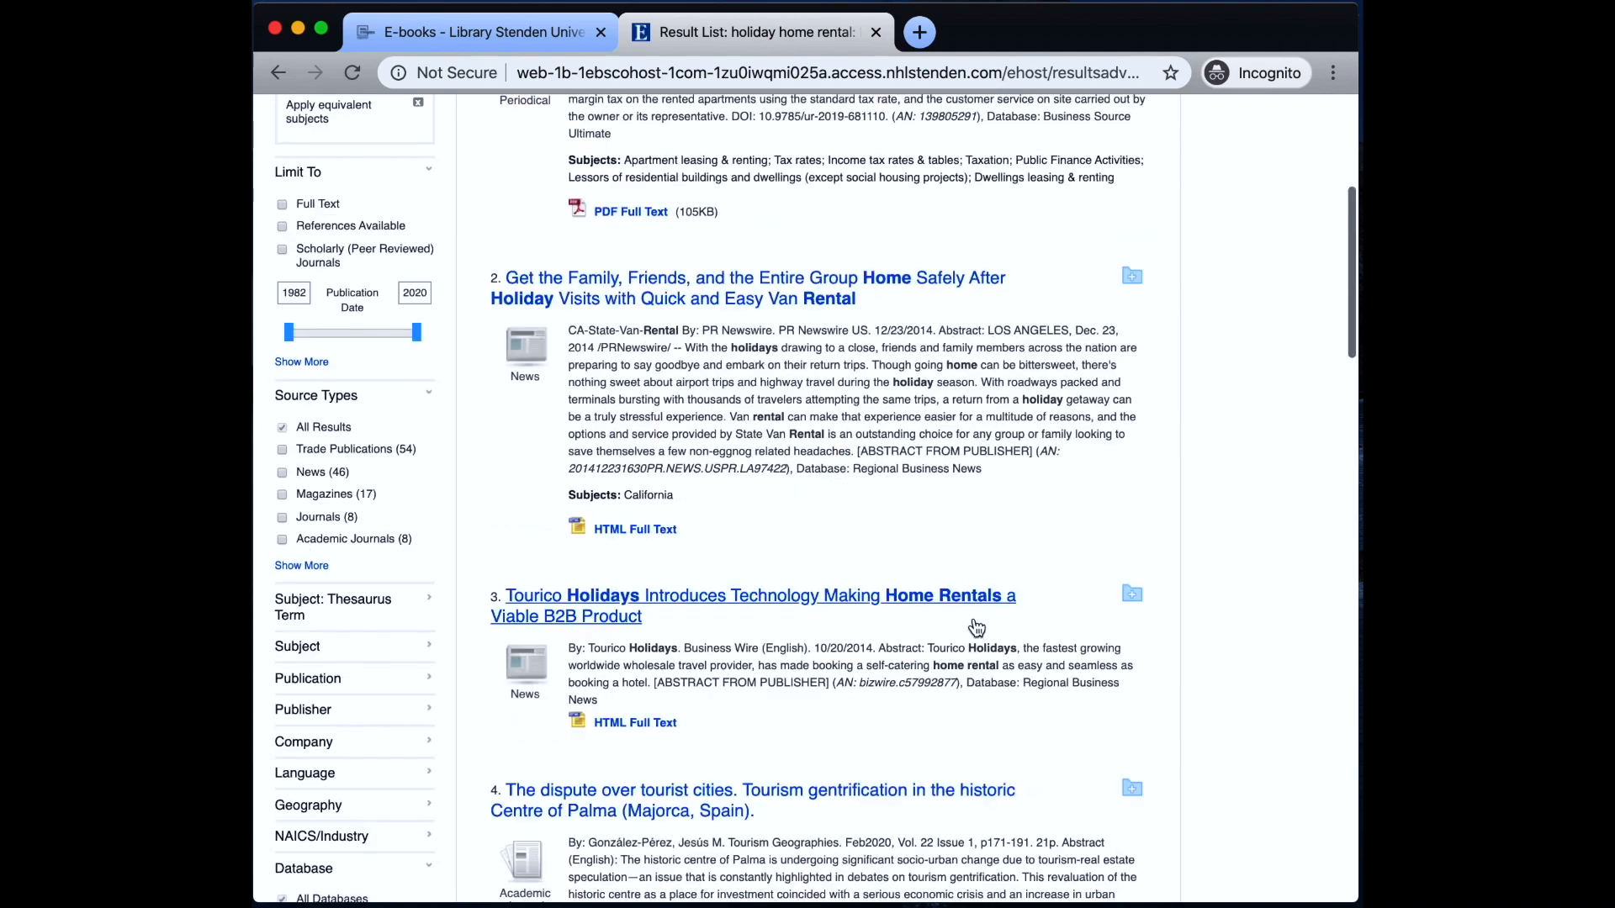
scroll(down, 3)
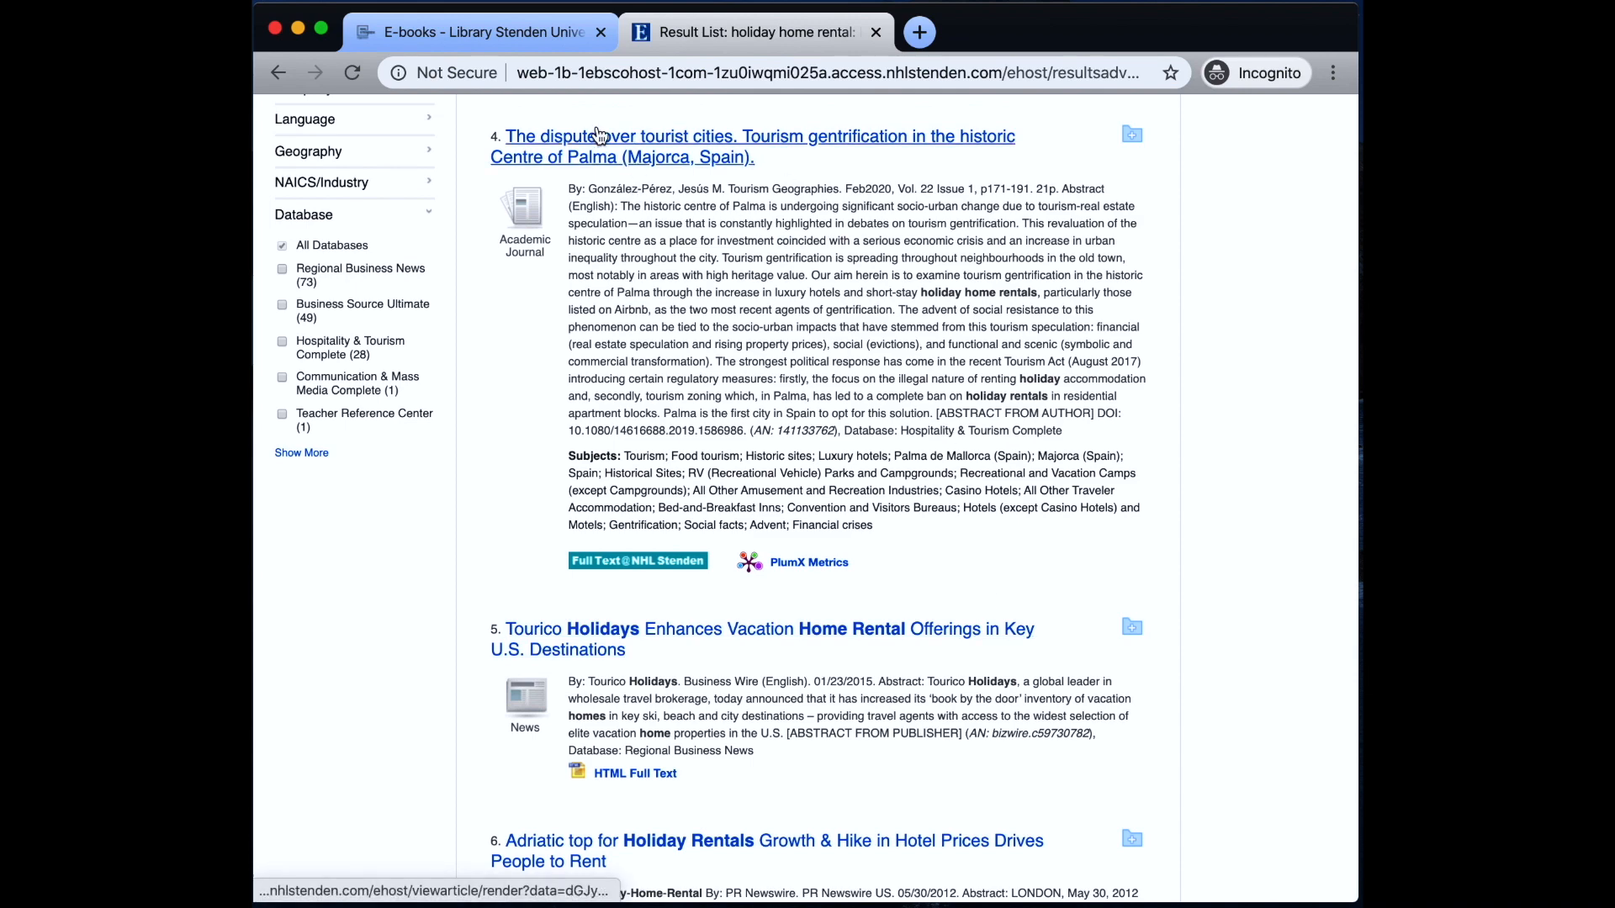
mouse_move(685, 185)
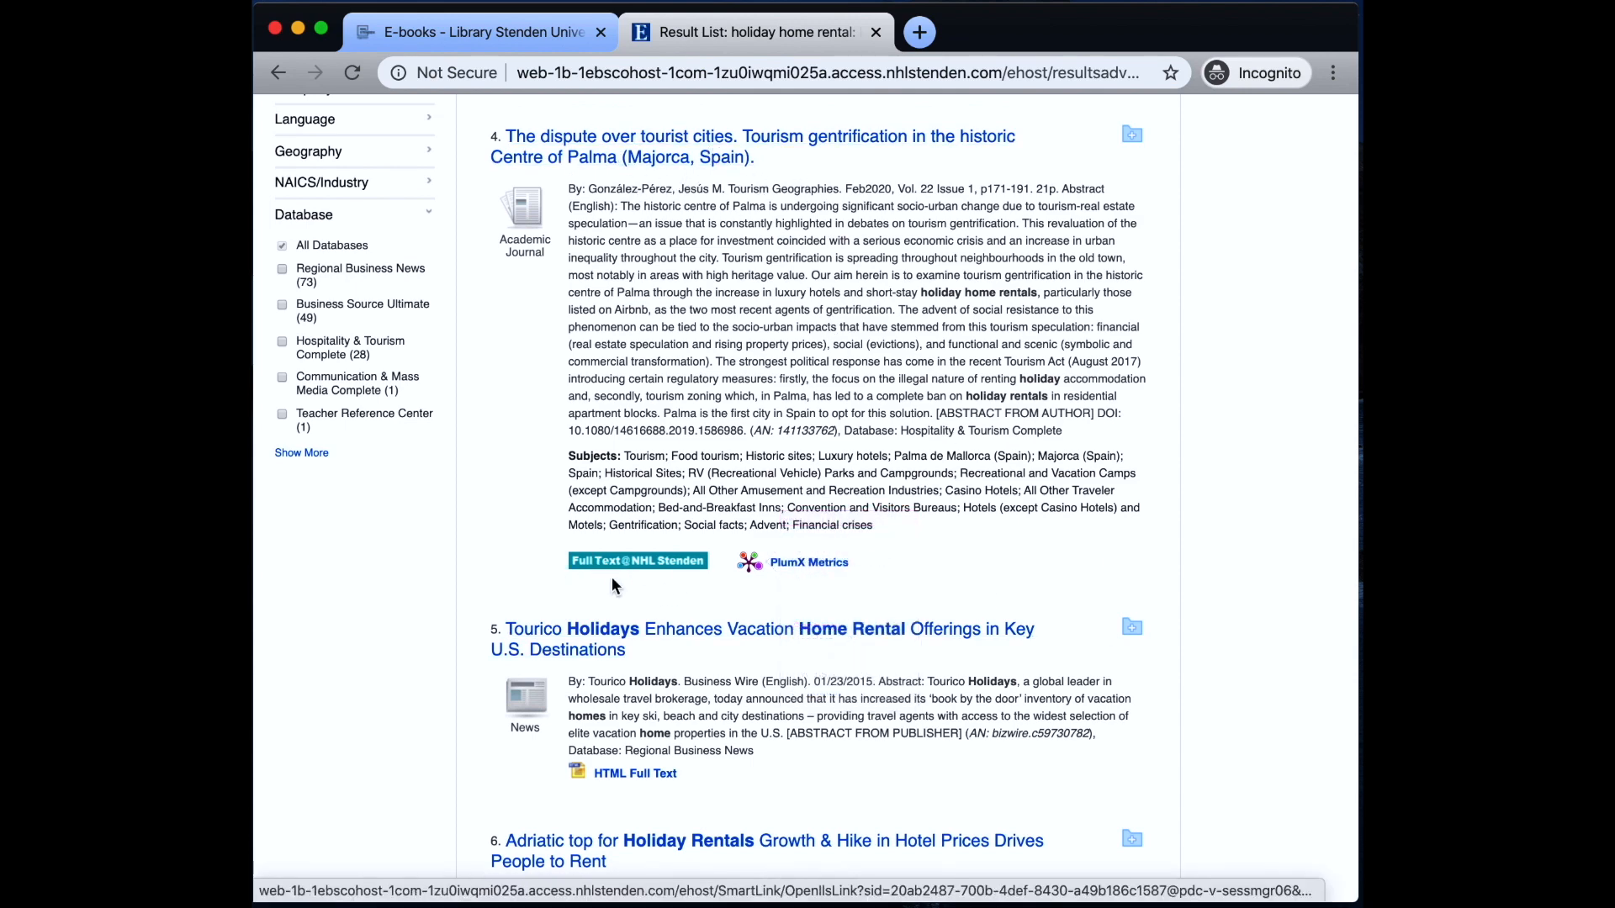
click(637, 561)
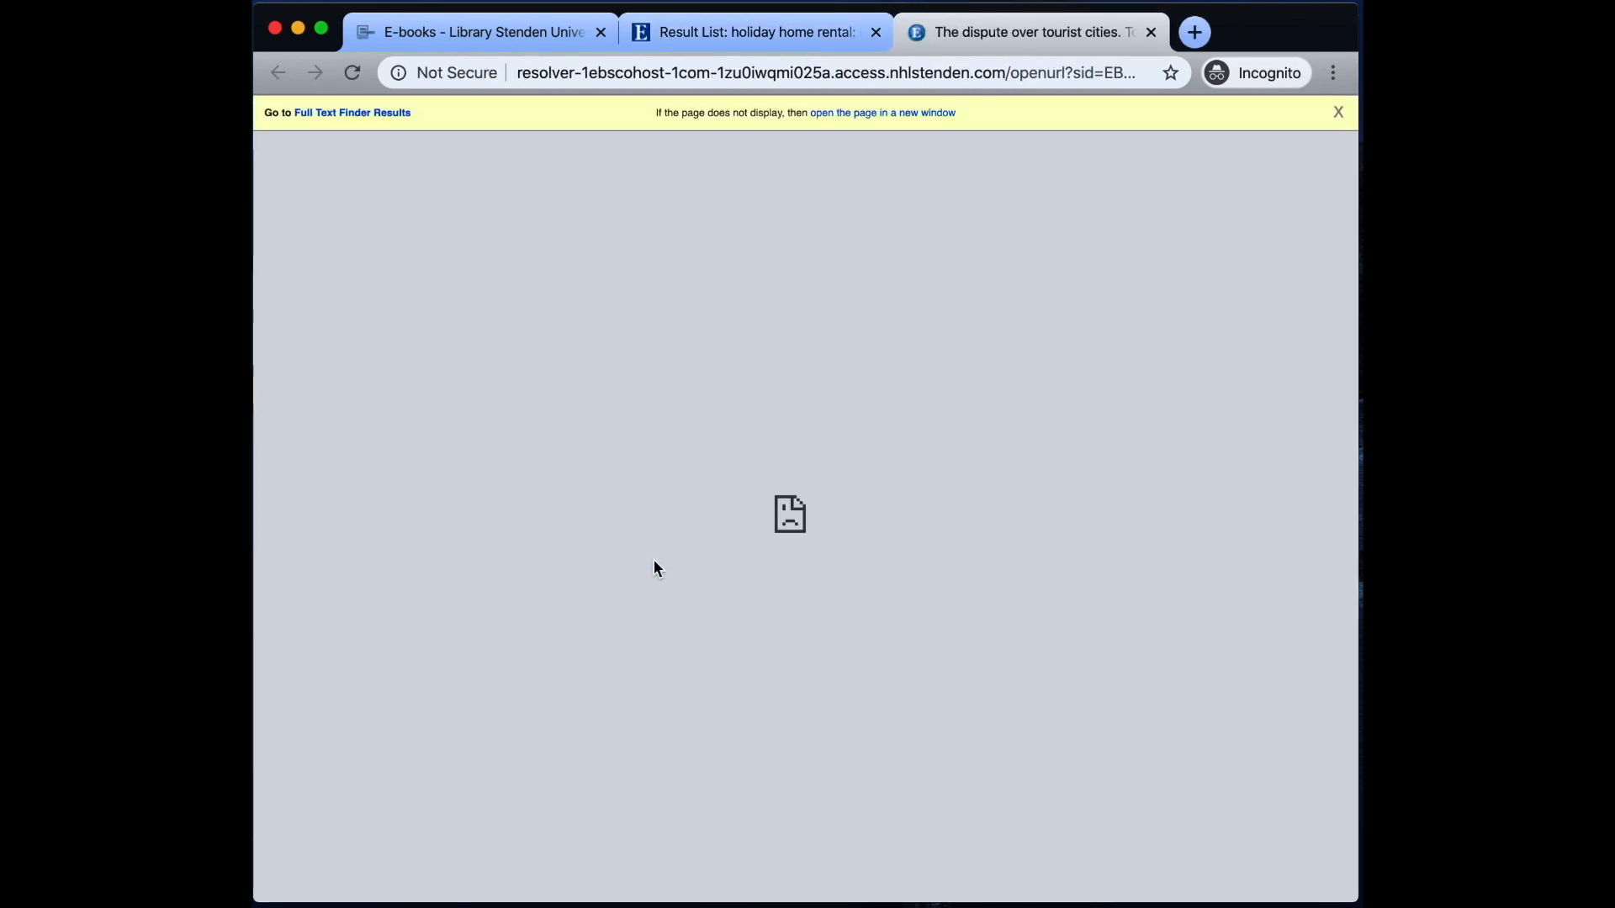
mouse_move(880, 112)
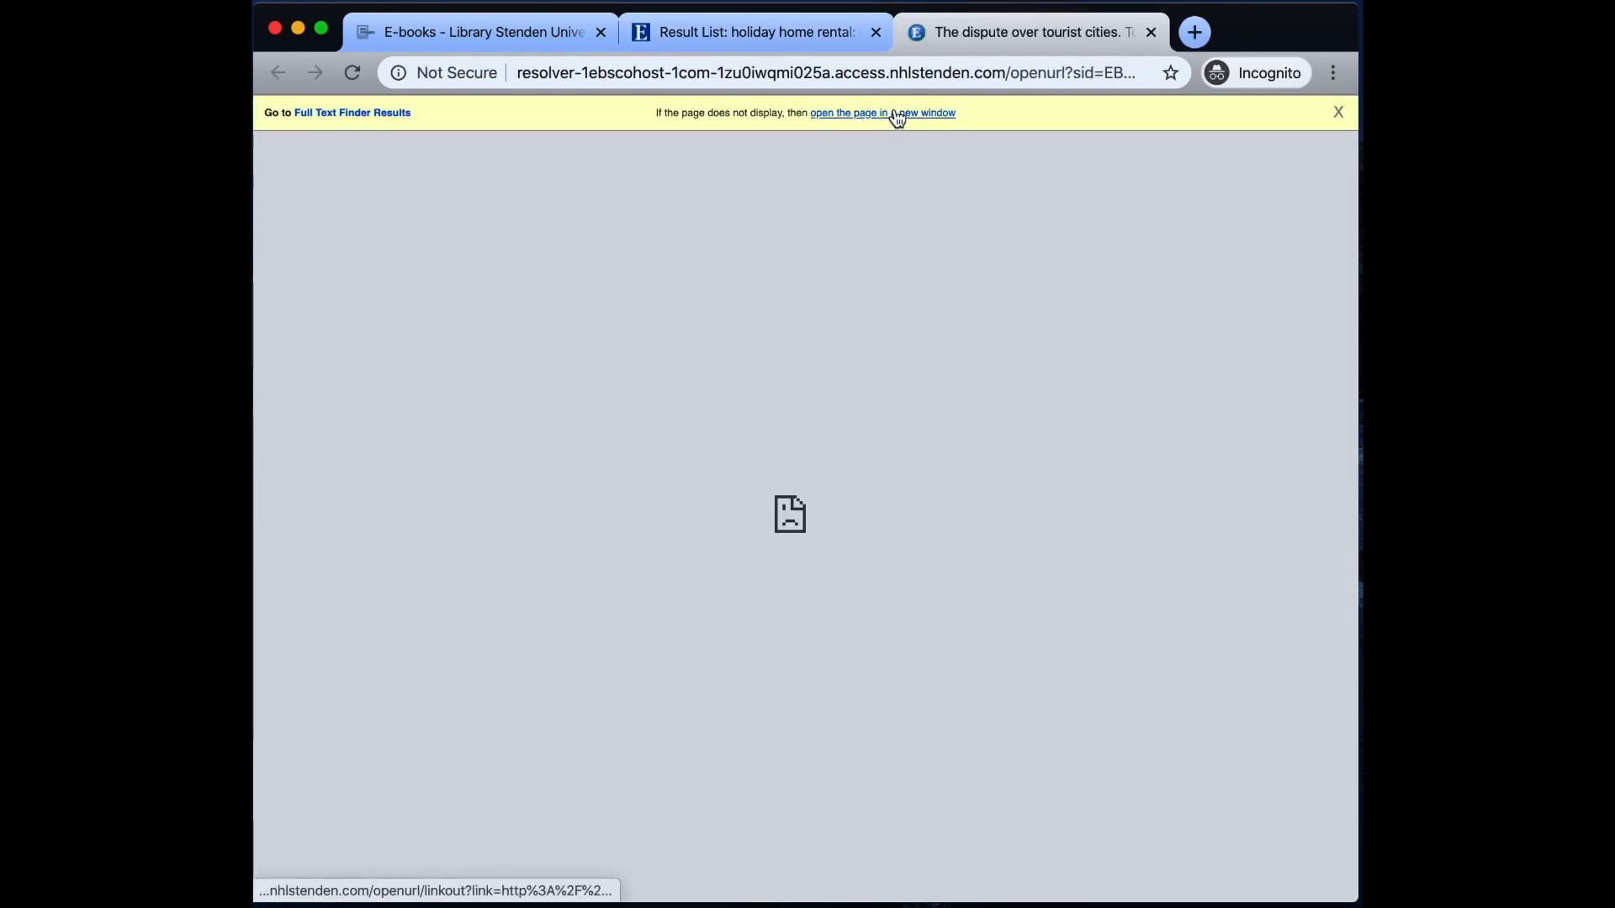
Open the Palma article page in a new tab, read it, then return to EBSCOhost results.
click(881, 111)
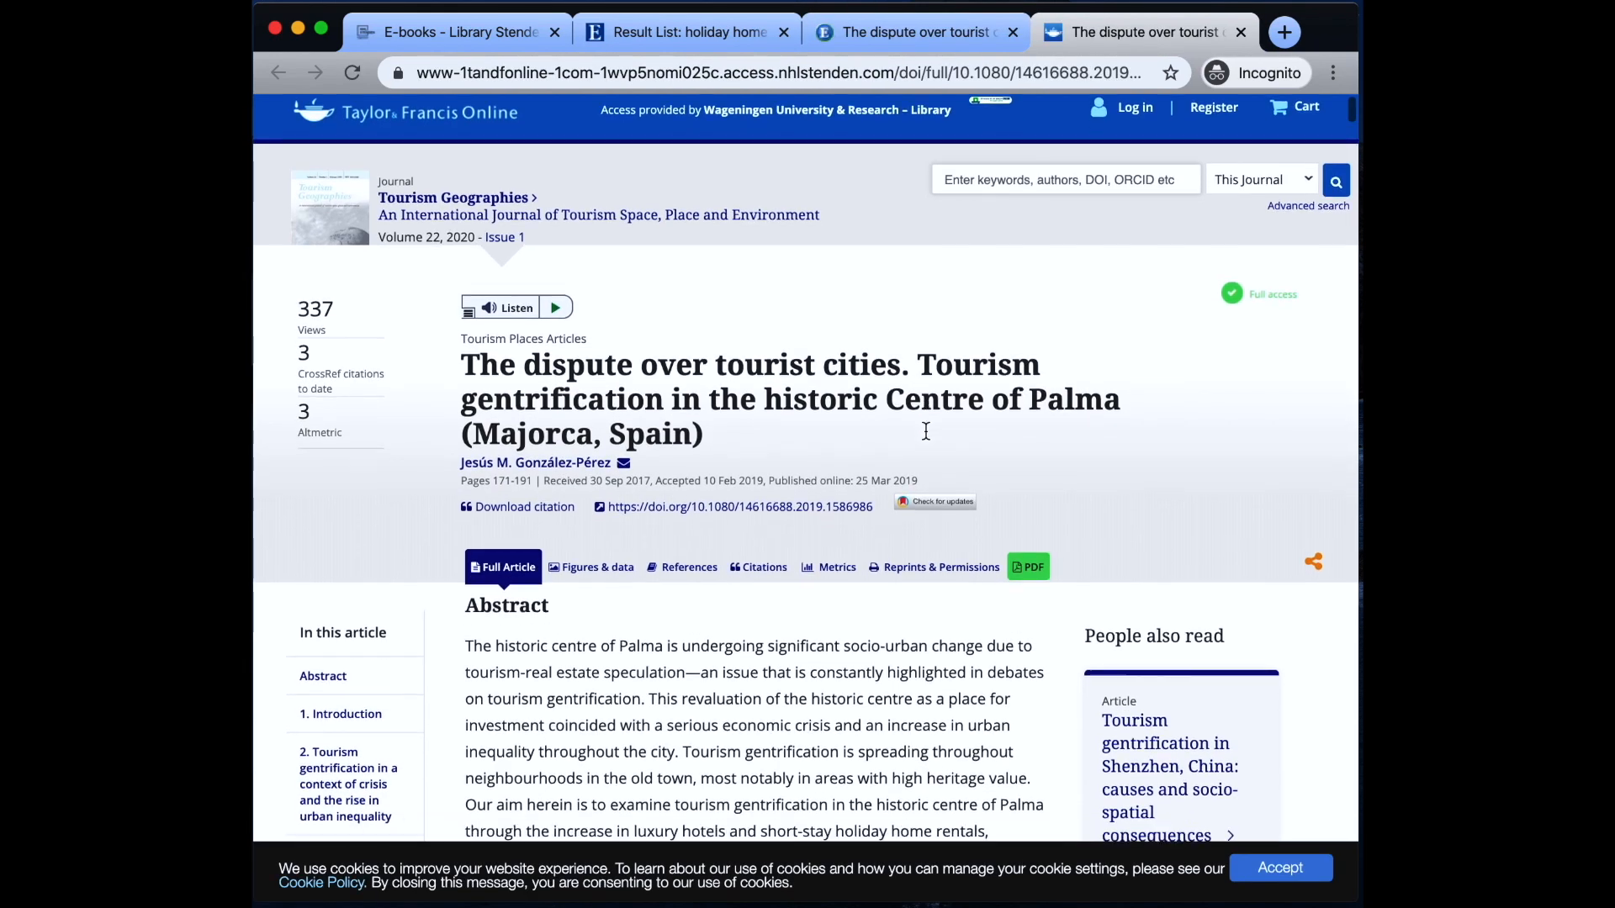
scroll(down, 3)
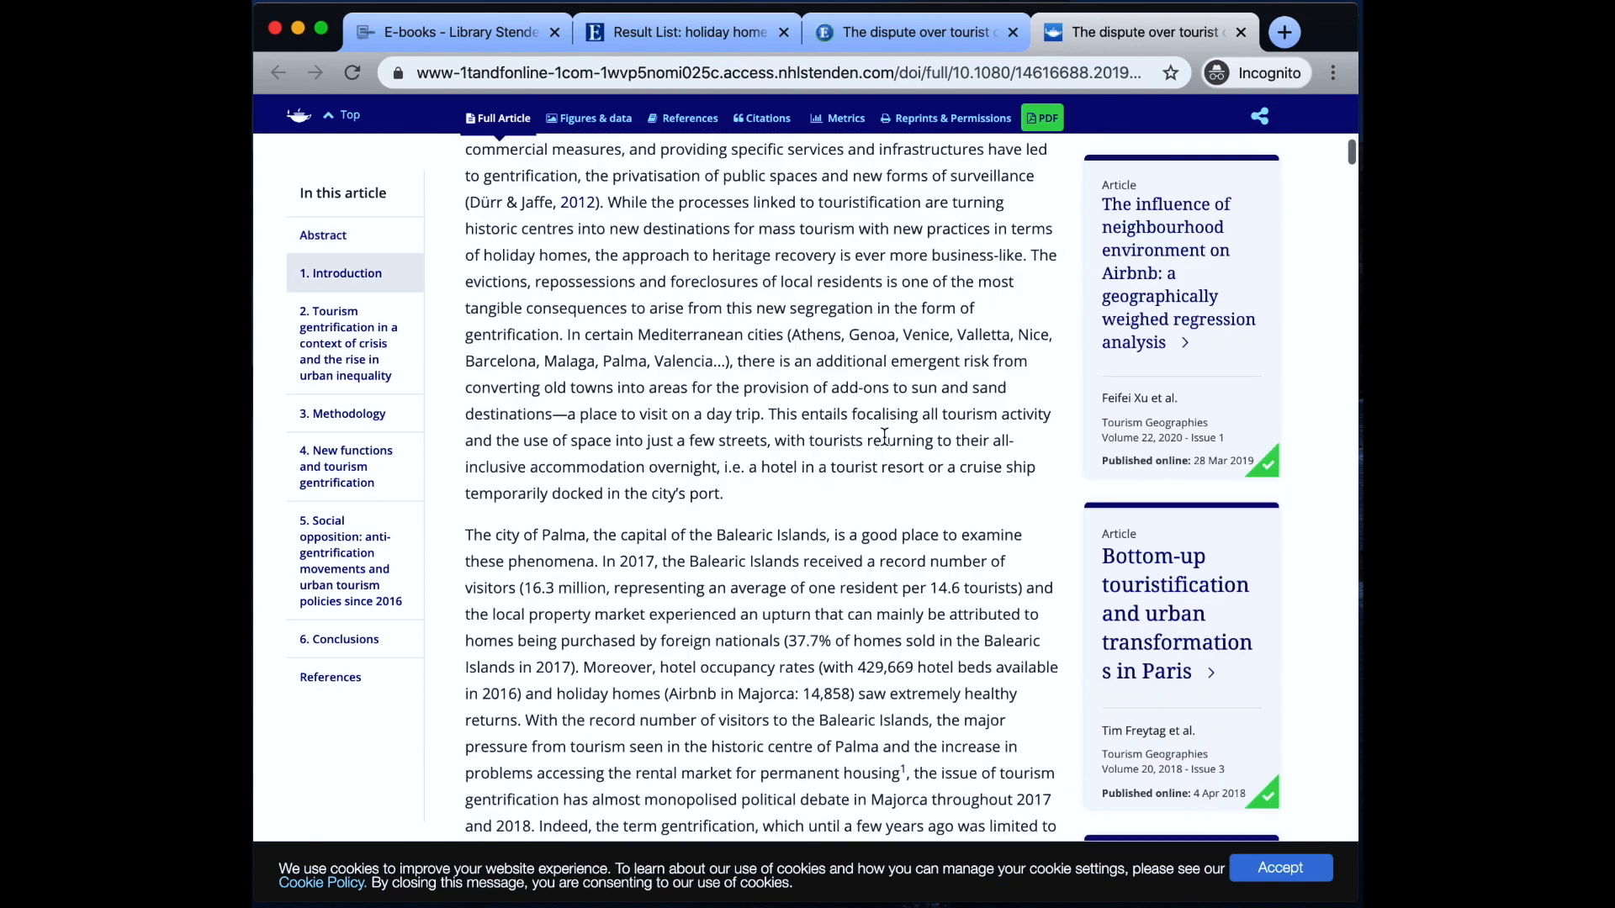
scroll(down, 3)
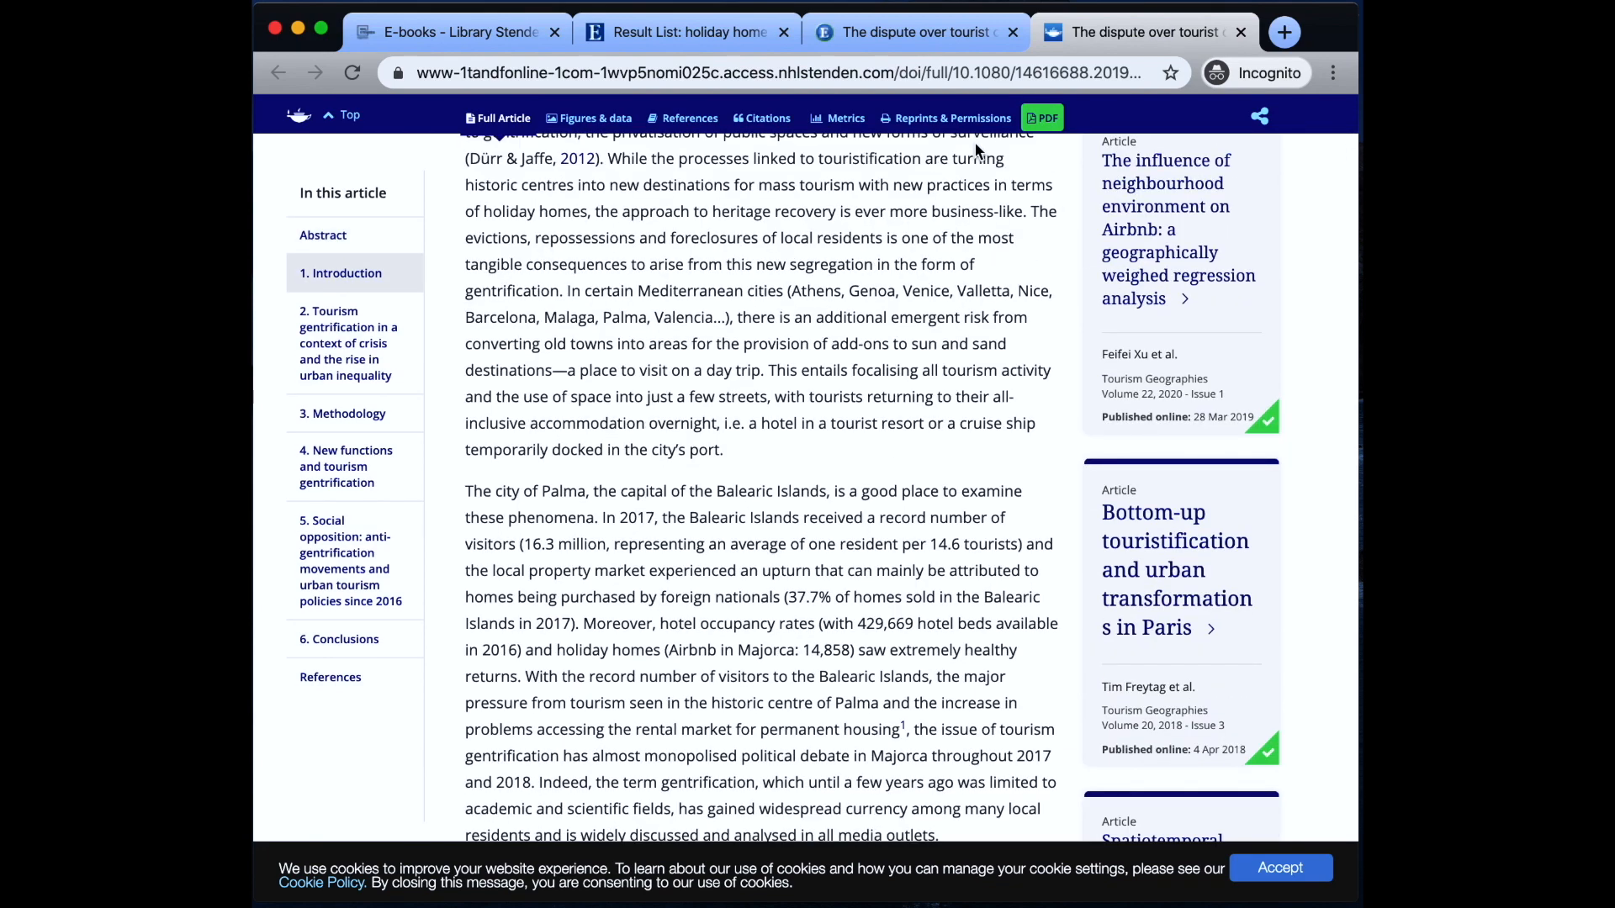
click(684, 32)
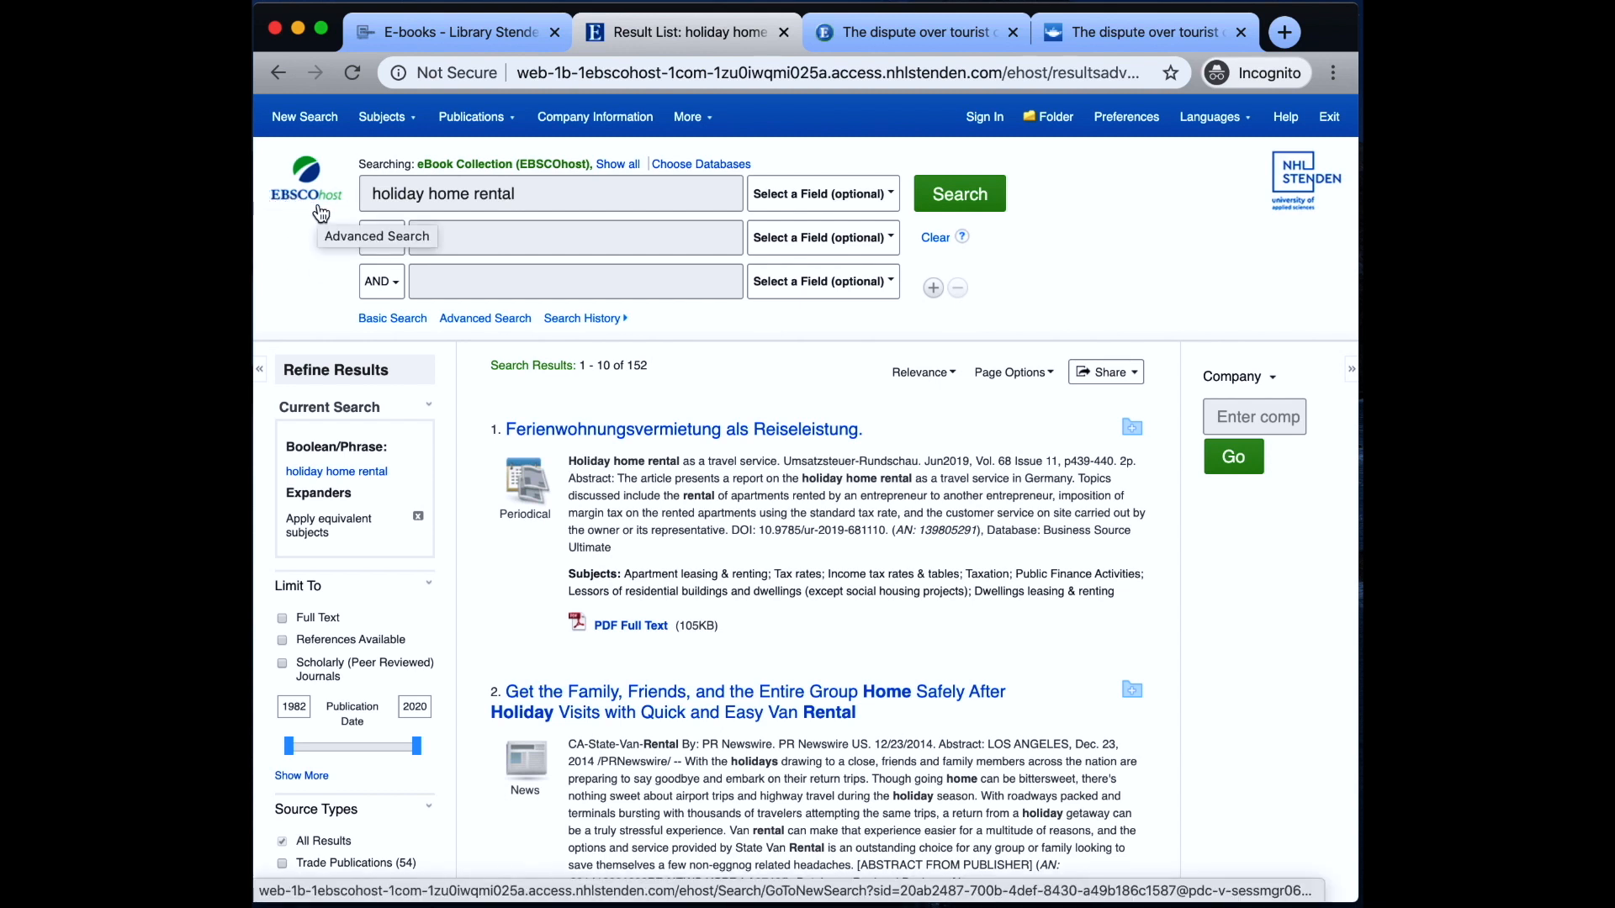
In a new tab, go to Google Scholar and search 'holiday property rental'.
click(1281, 32)
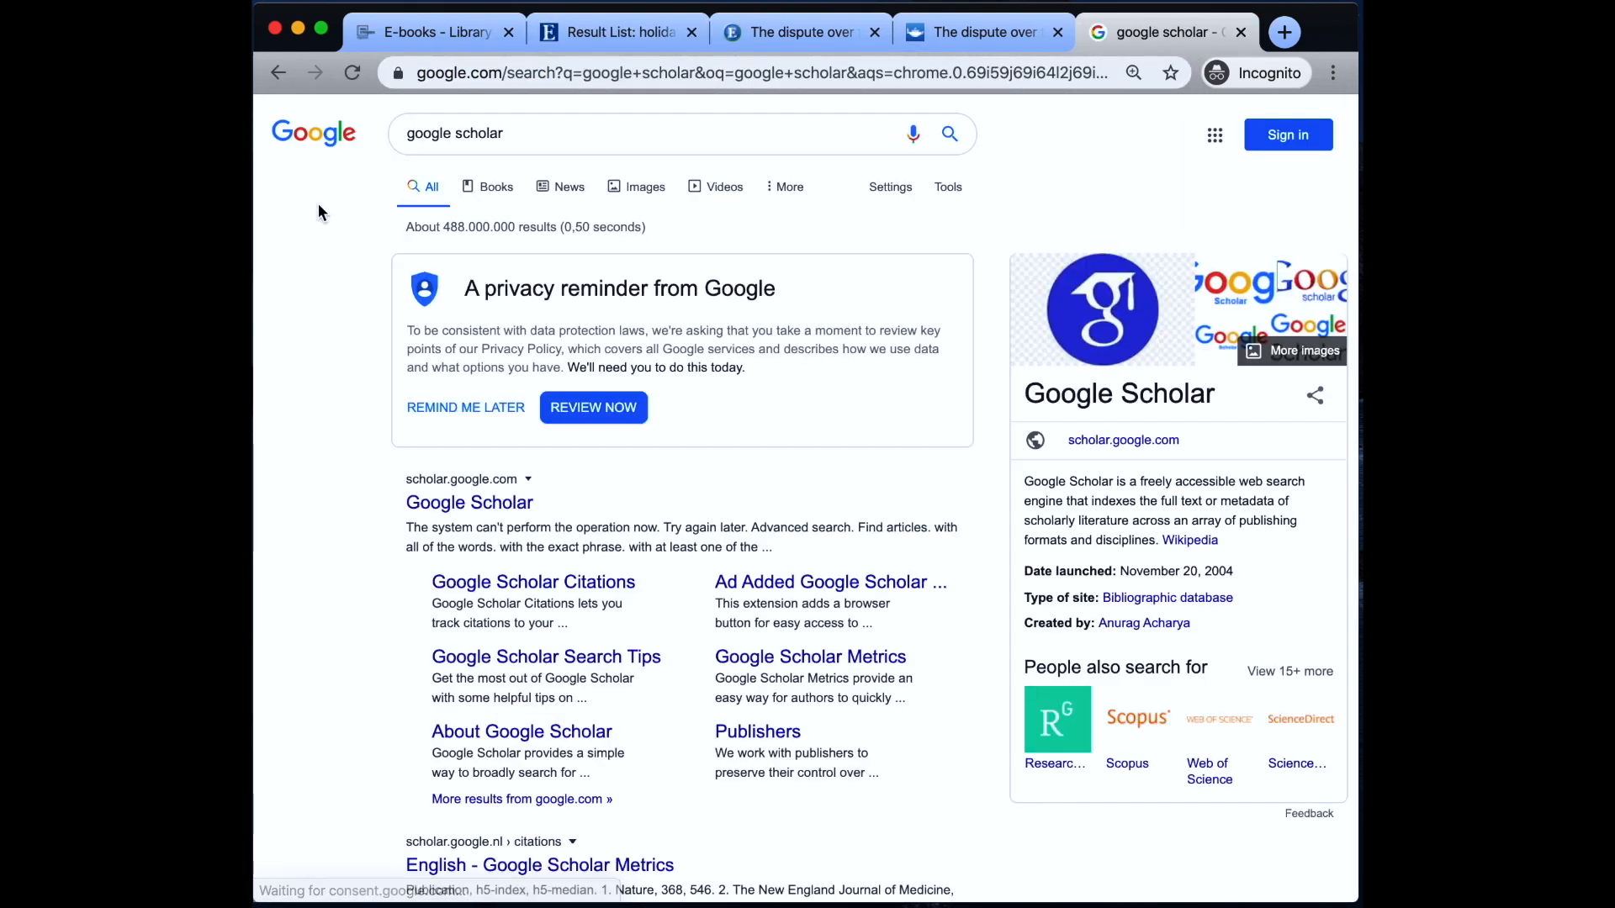
click(469, 501)
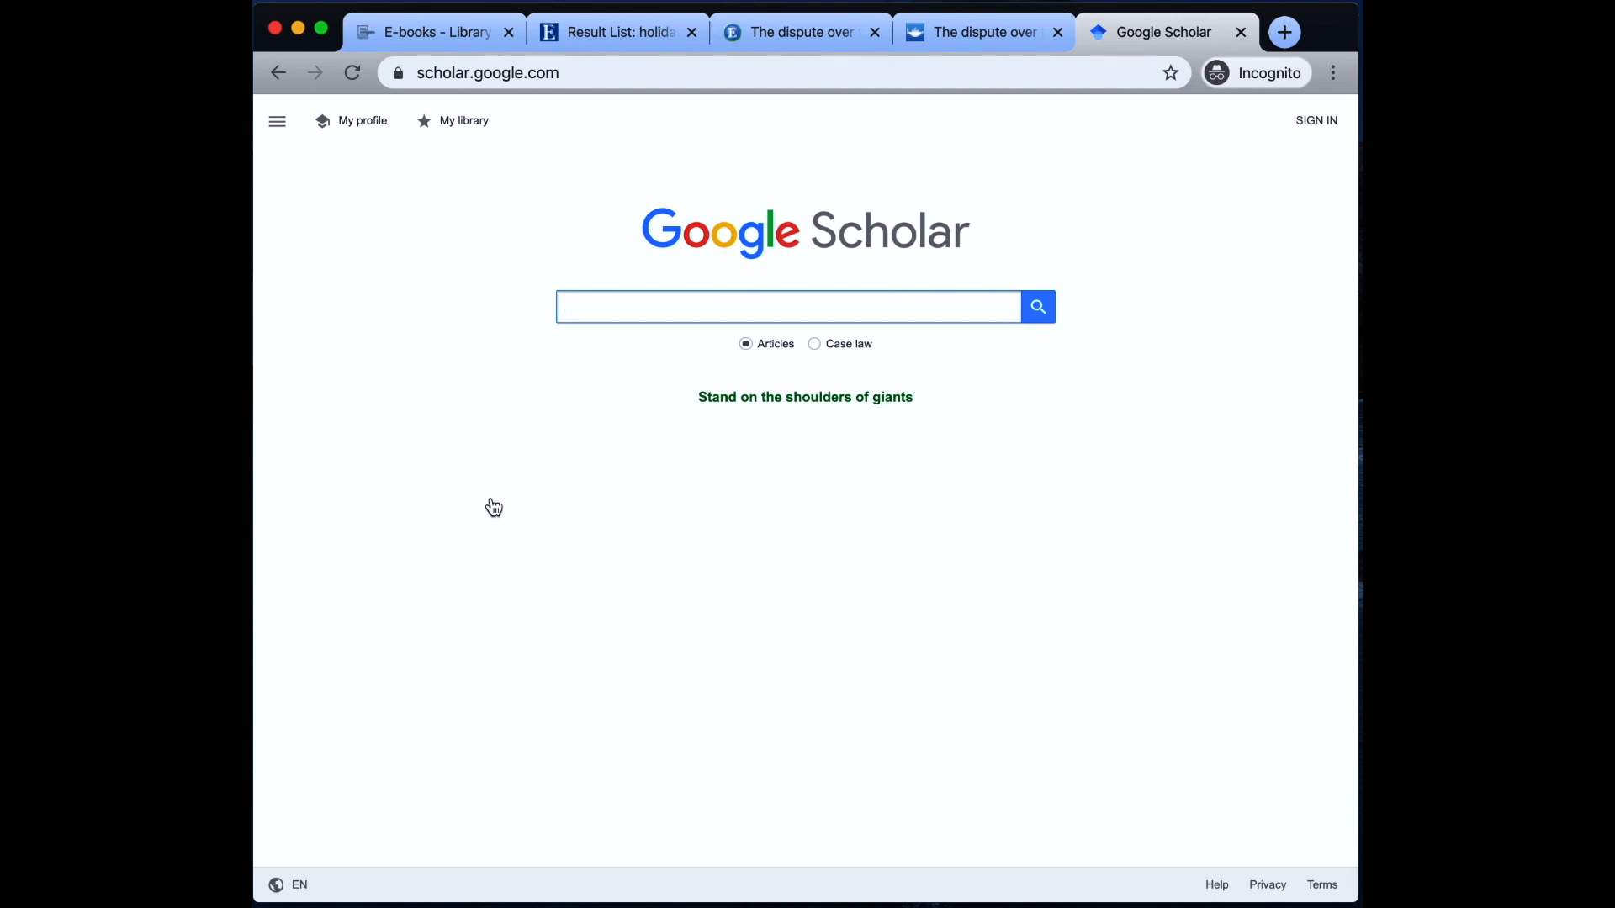
text(h)
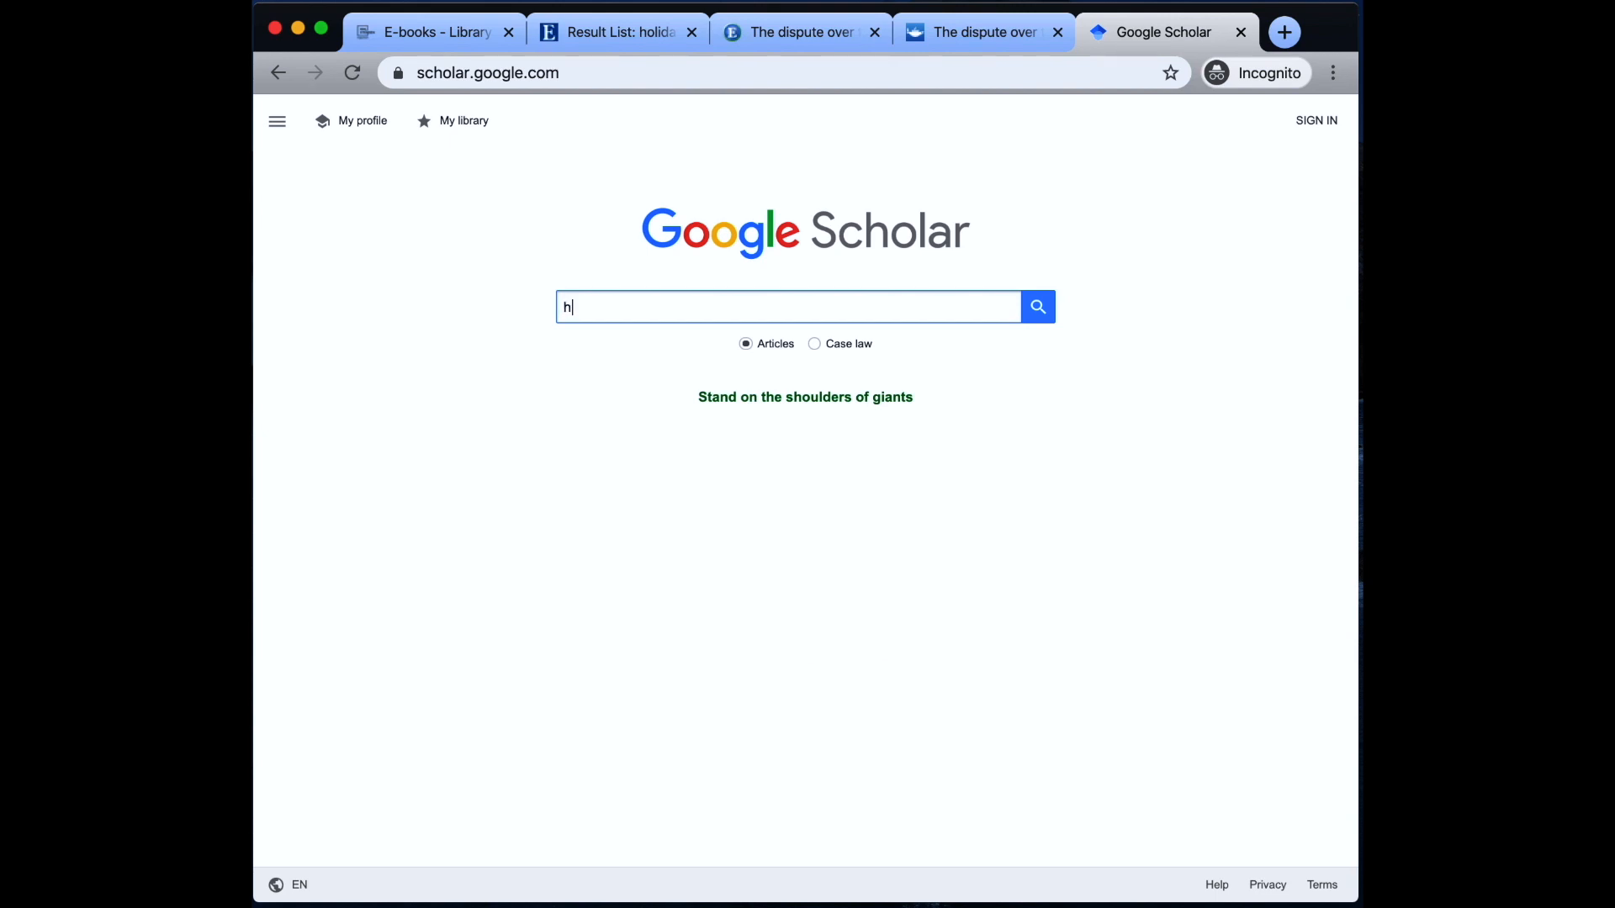
text(oliday property rental)
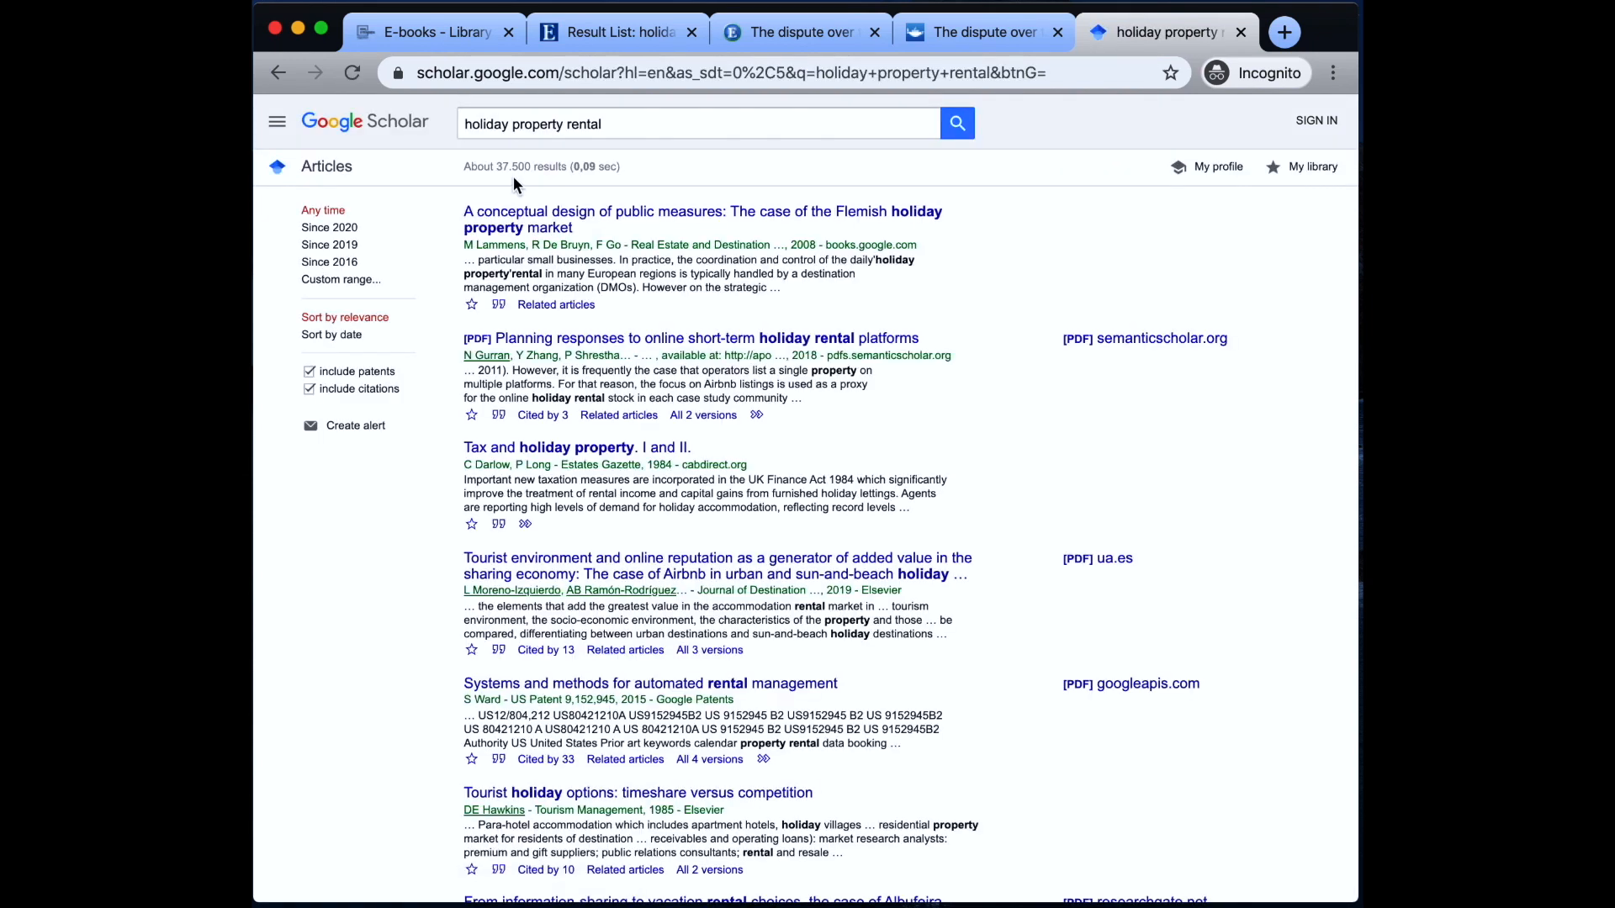
mouse_move(326, 182)
text(hom)
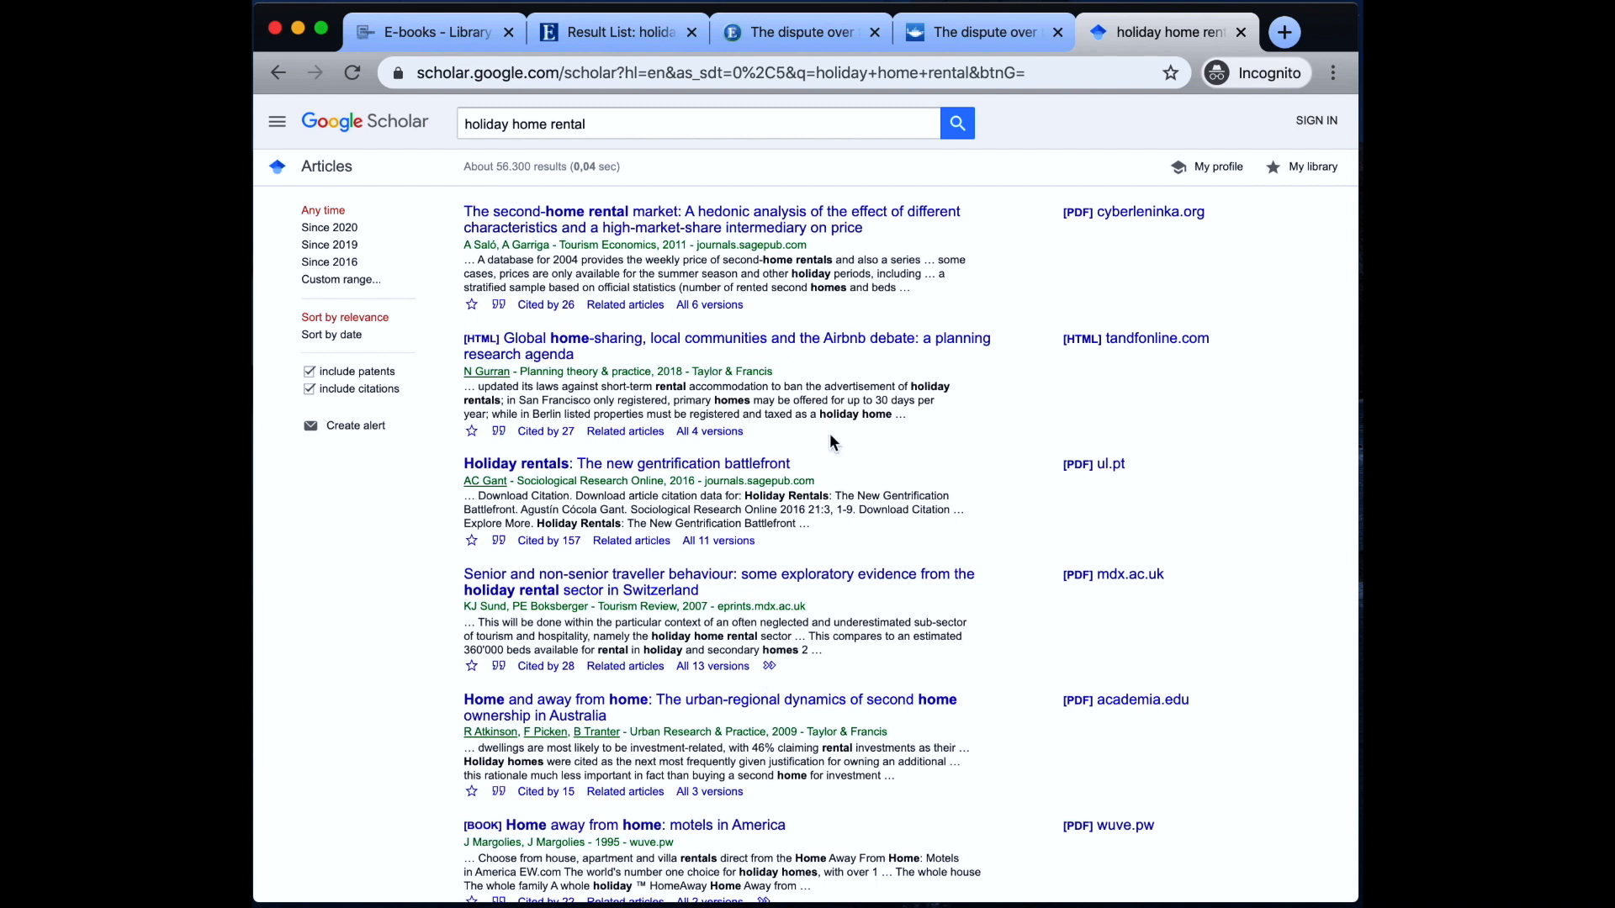
mouse_move(1088, 500)
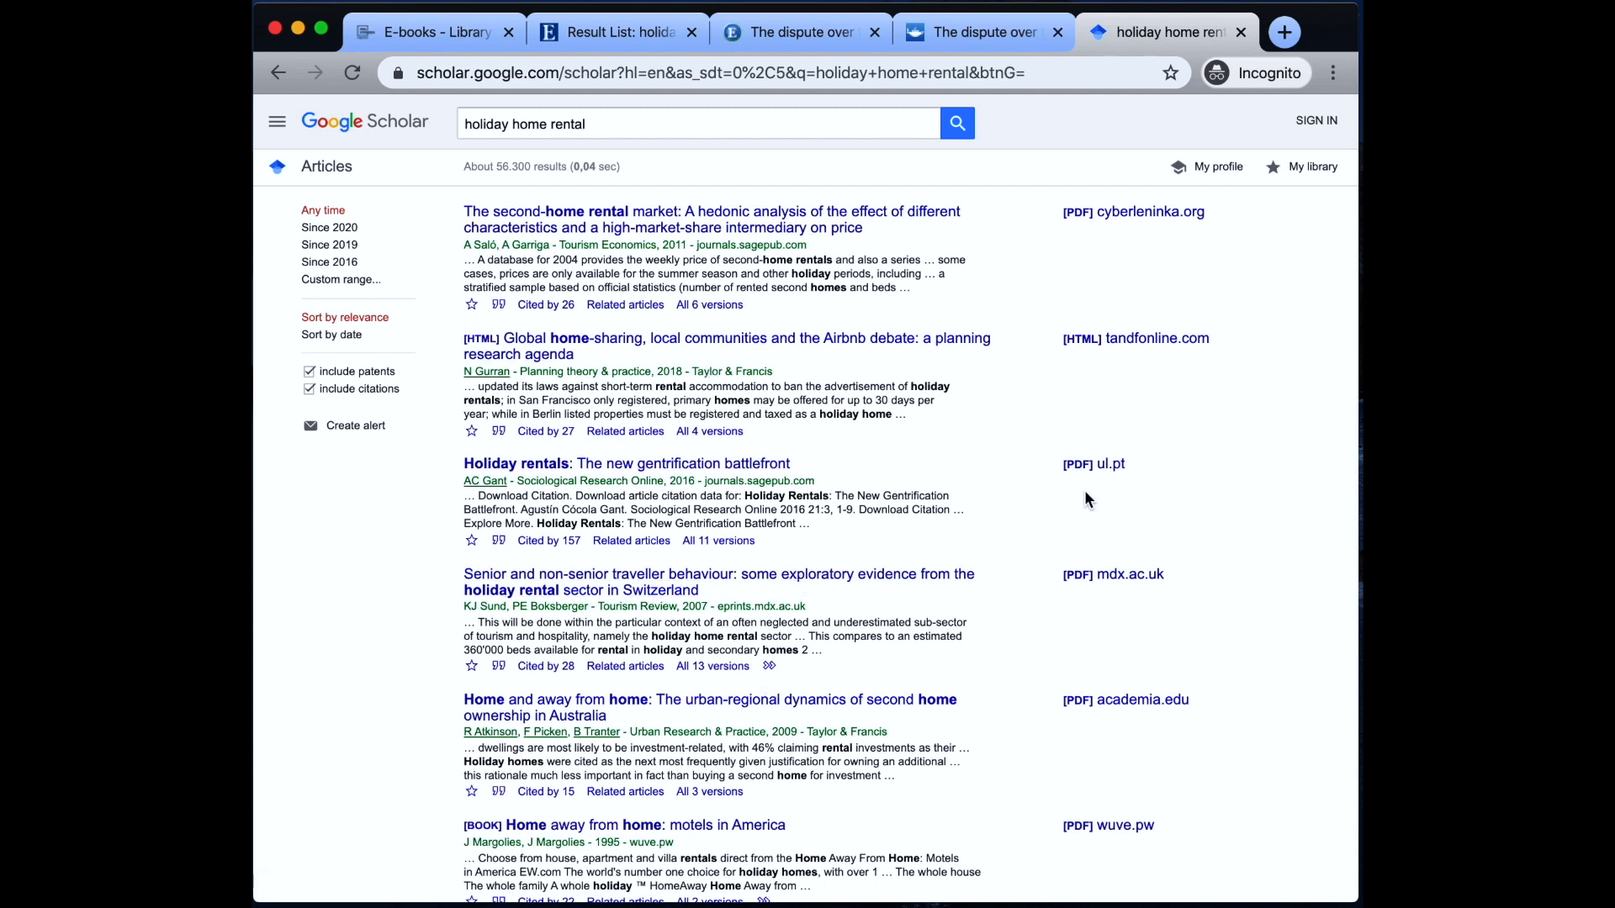
click(1092, 464)
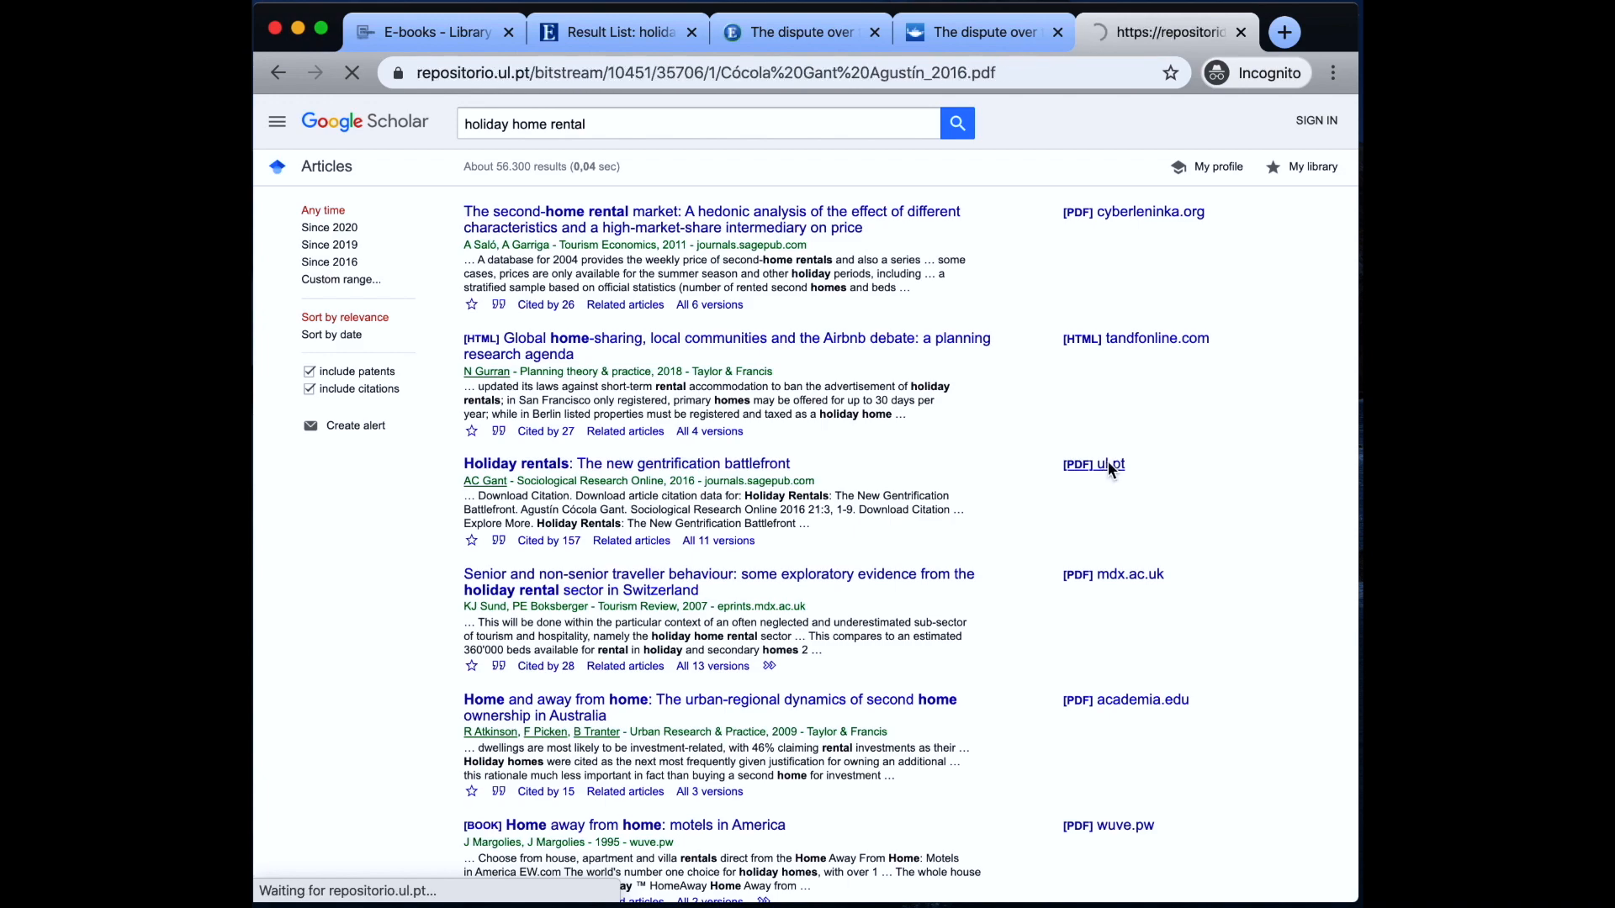
click(1074, 464)
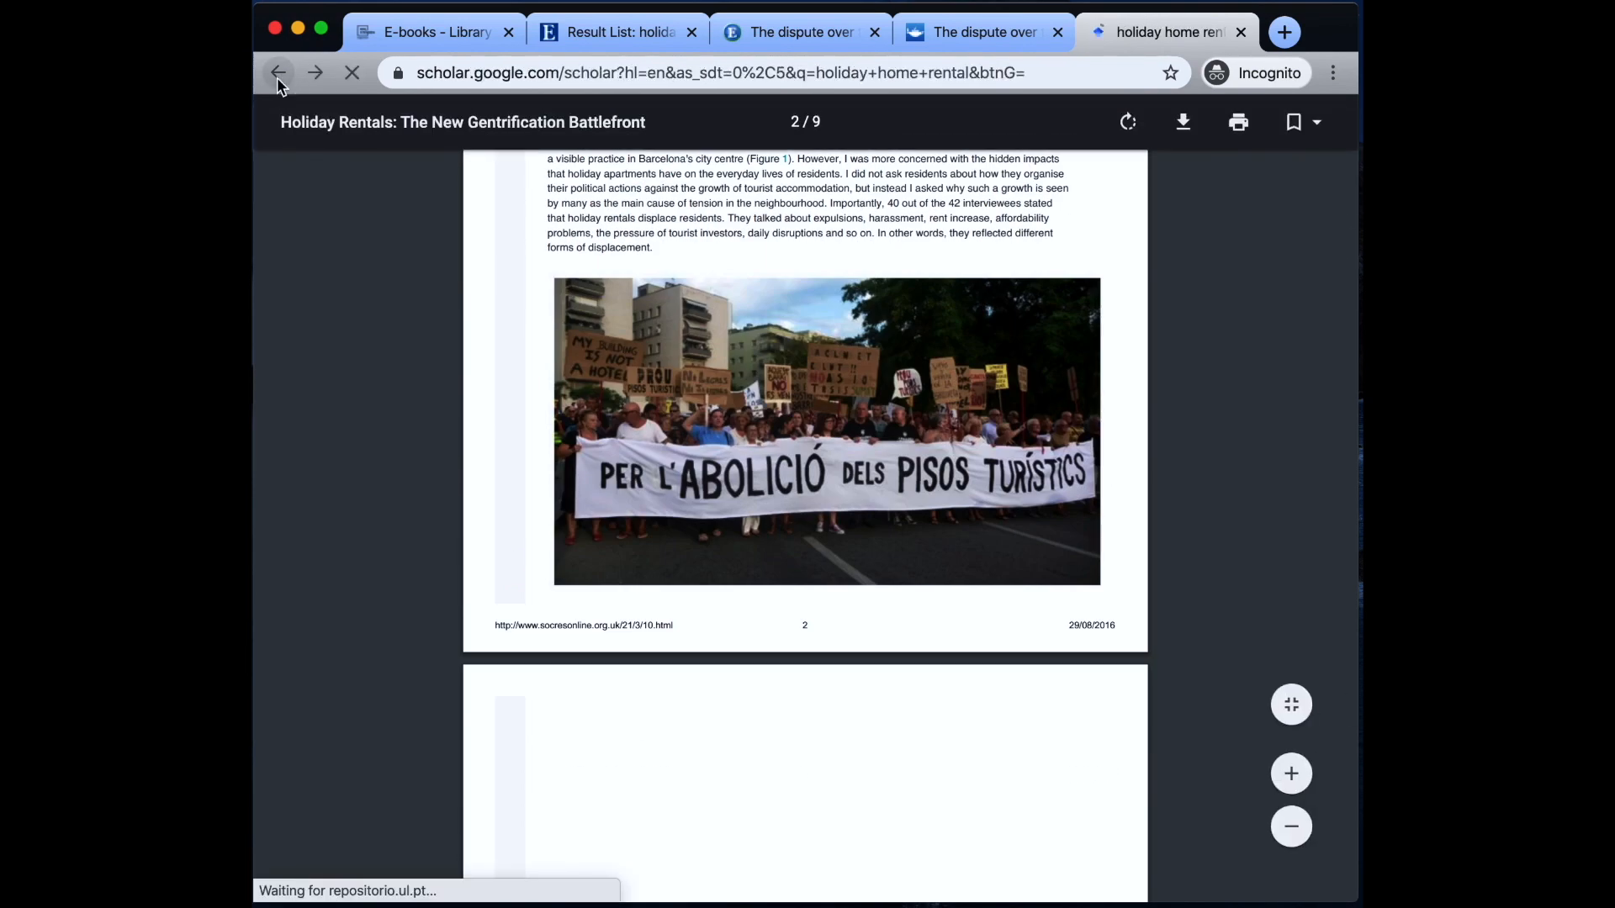
click(278, 72)
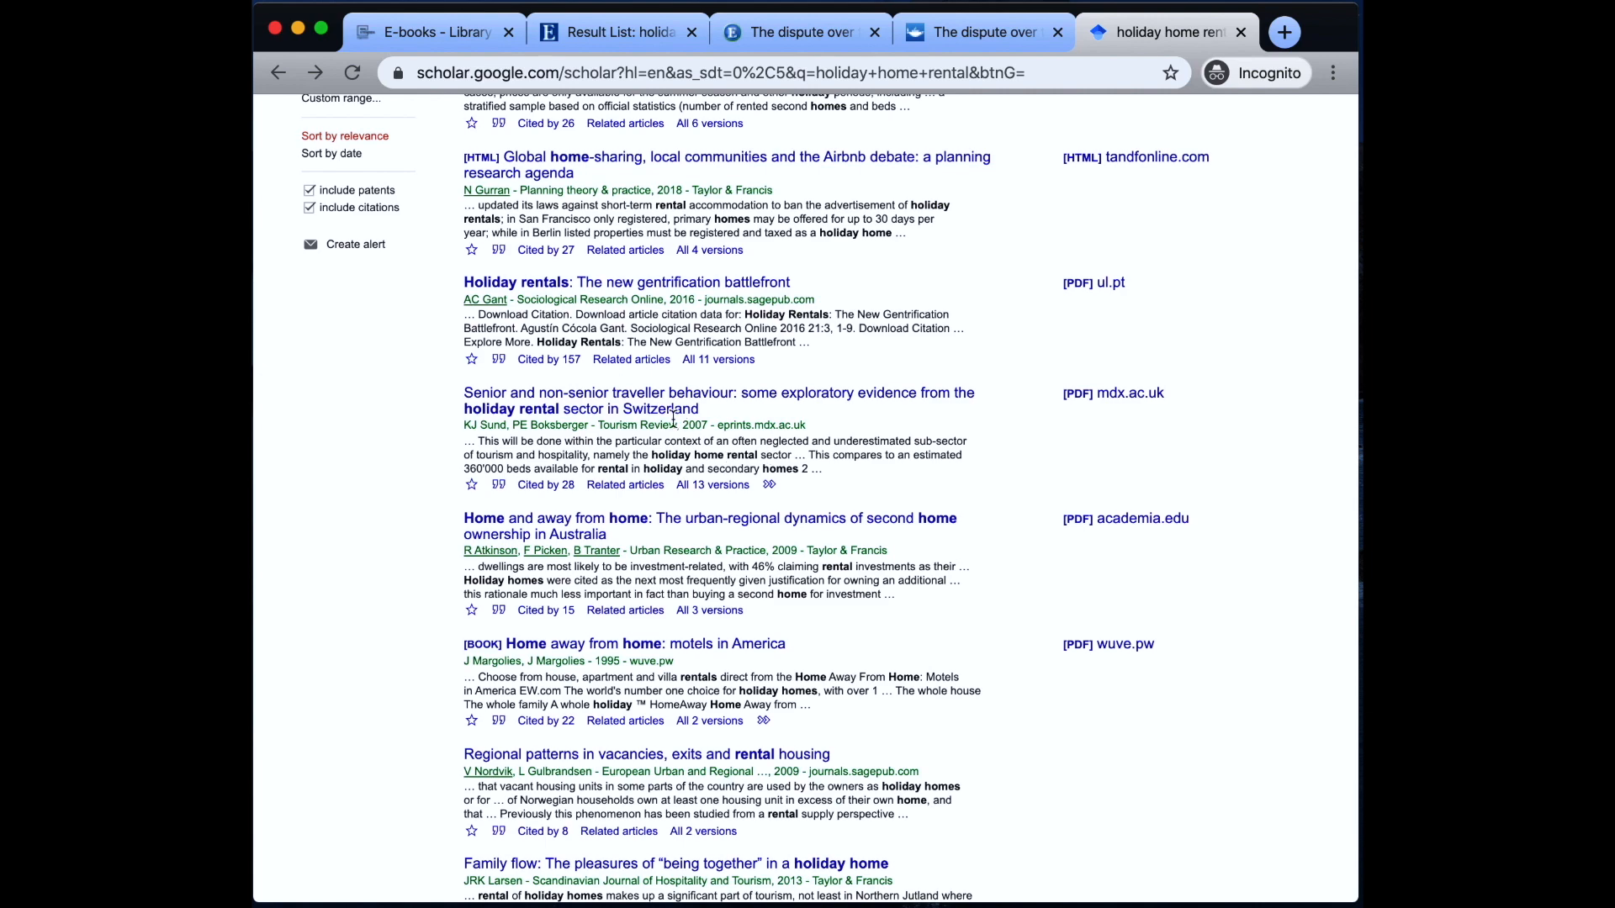
click(1133, 393)
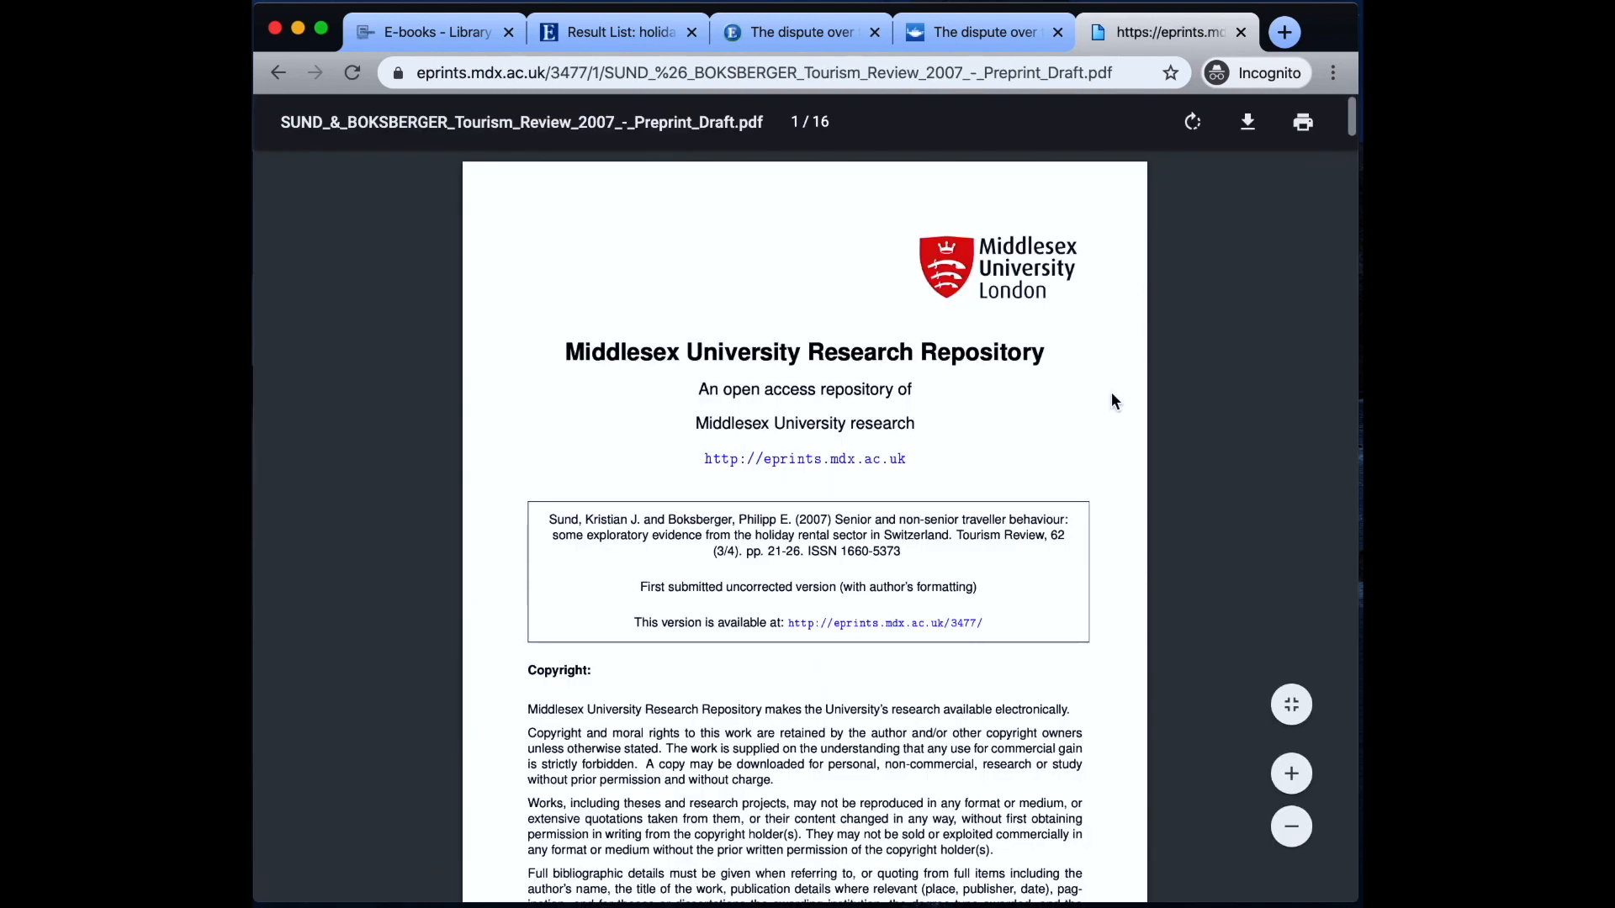
scroll(down, 3)
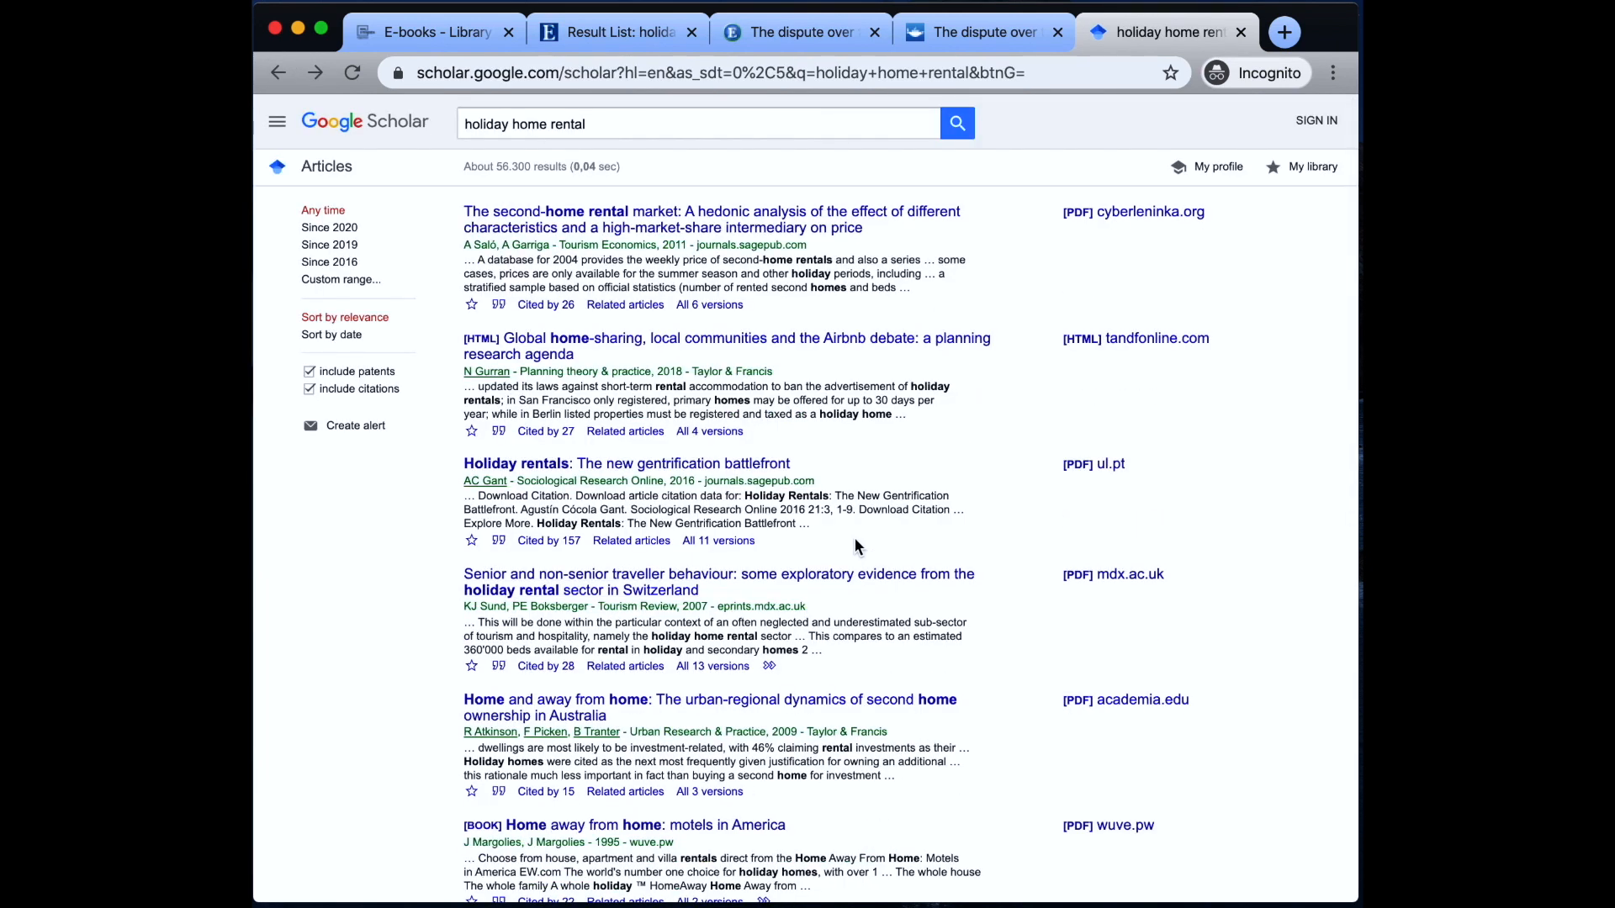
mouse_move(738, 320)
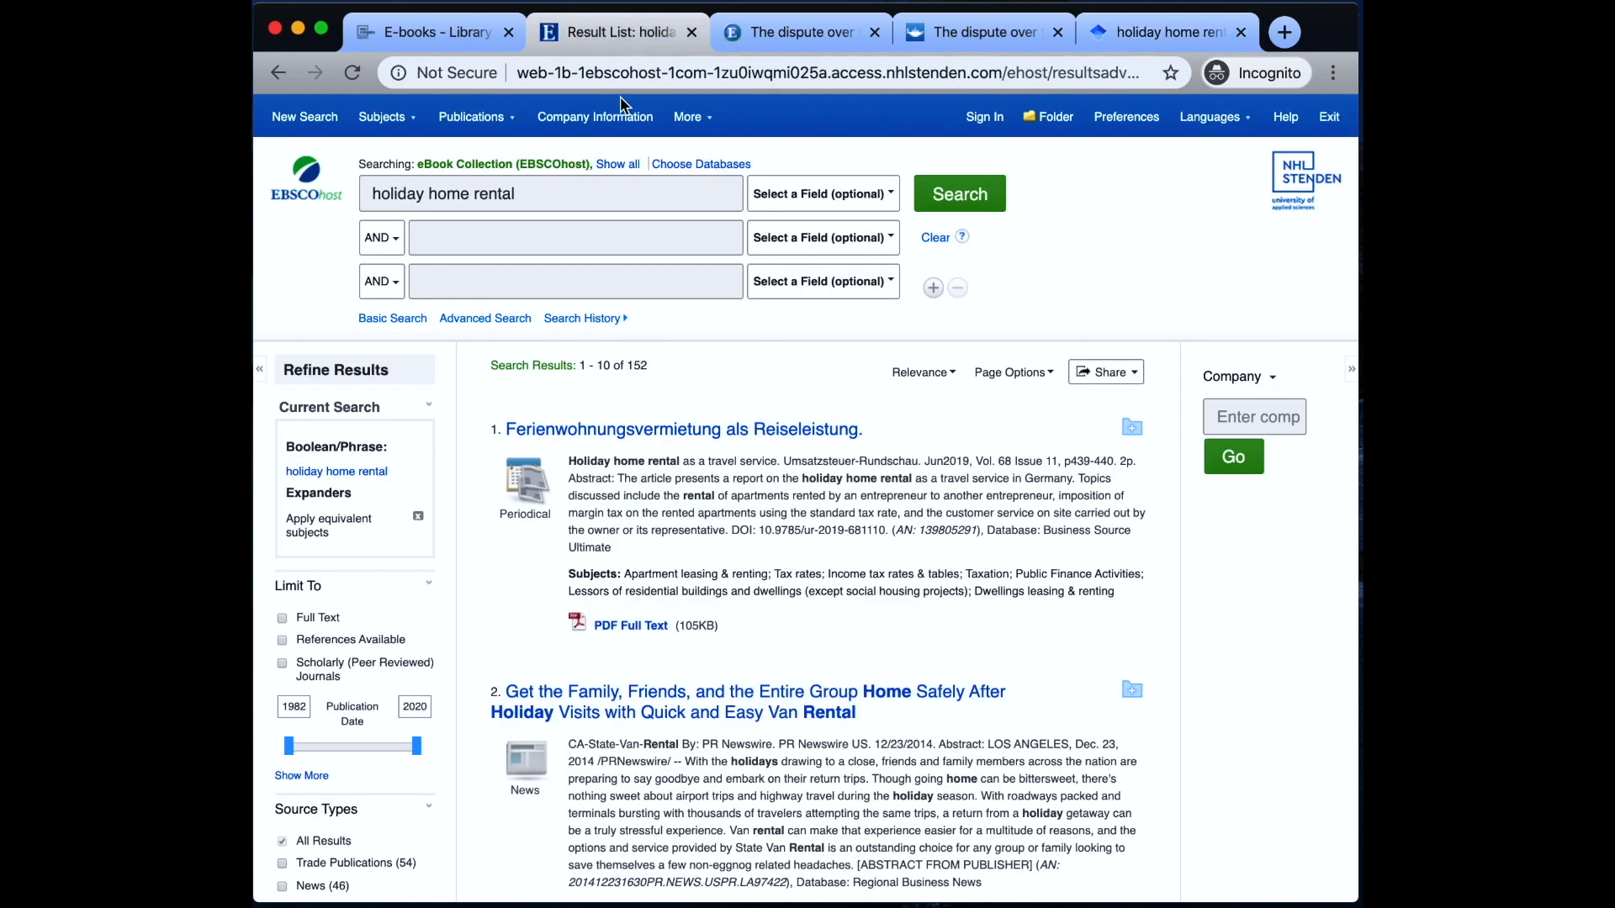
mouse_move(304, 183)
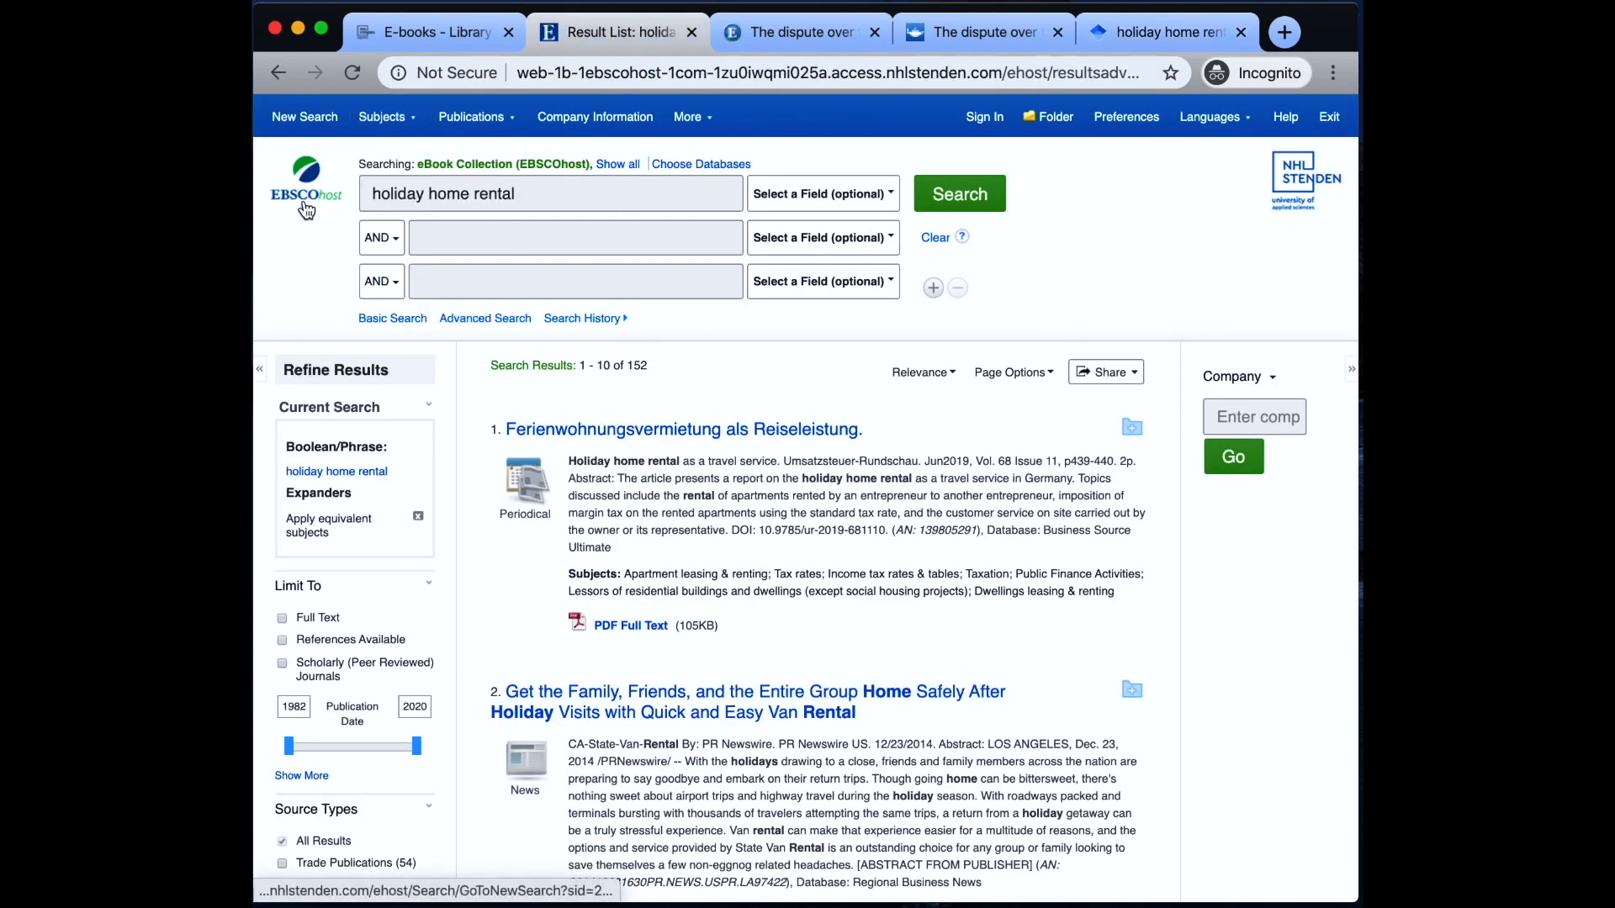